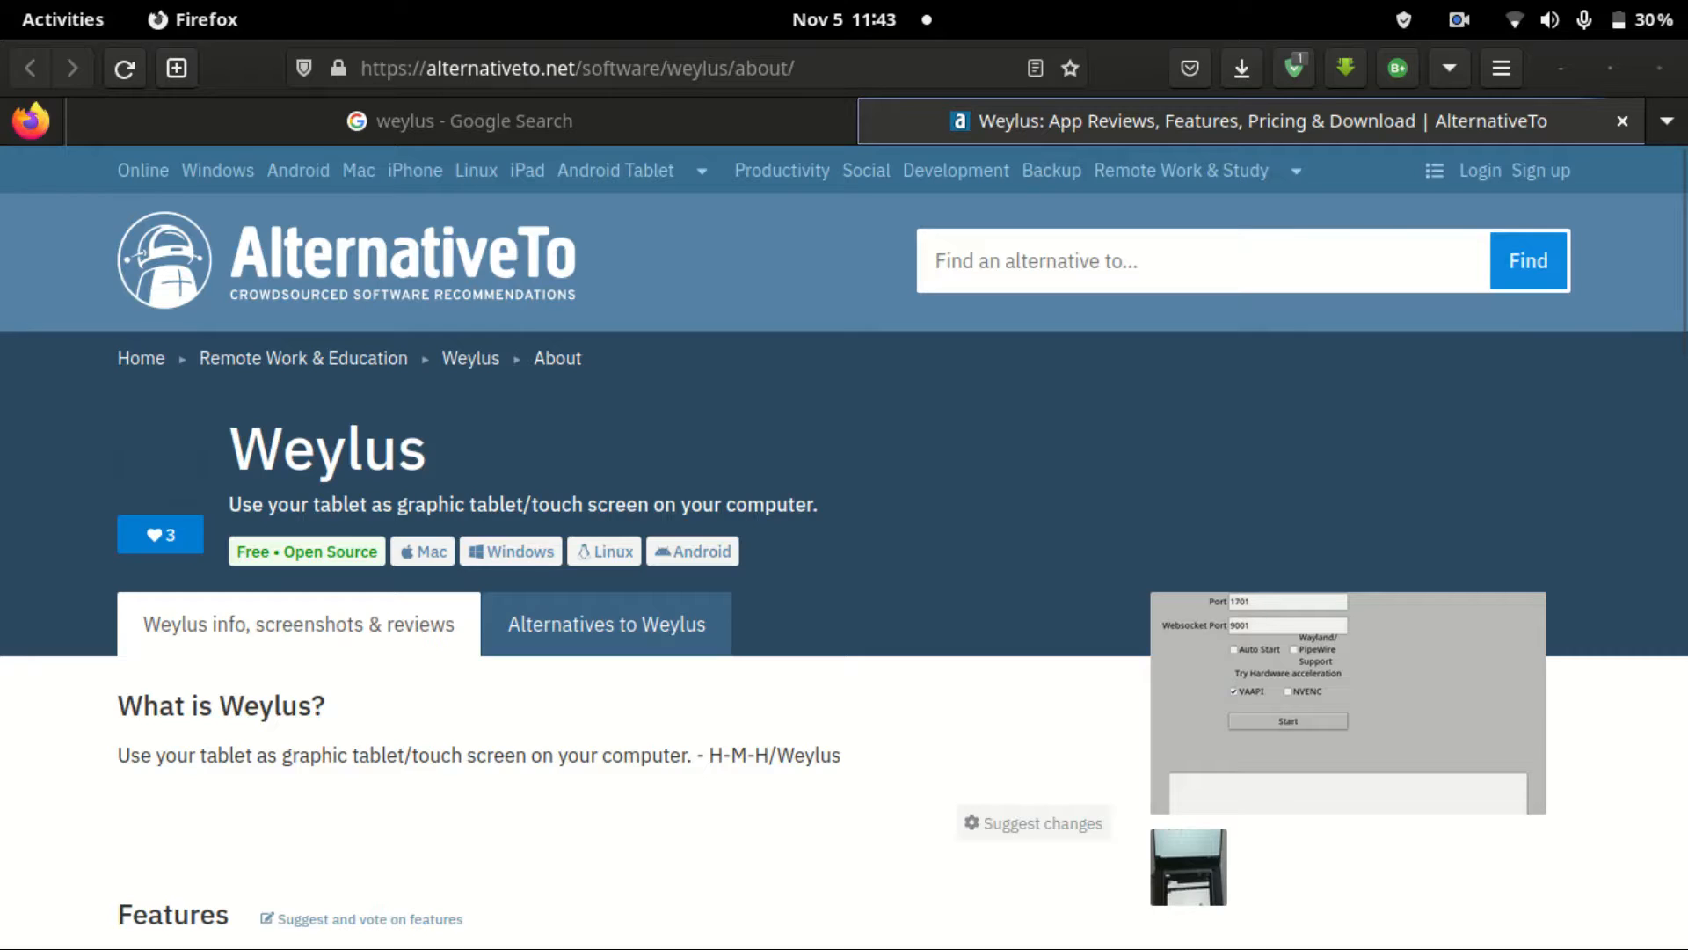
Return to the 'weylus' Google results and open the H-M-H/Weylus GitHub result
{"action": "left_click", "coordinate": [461, 122]}
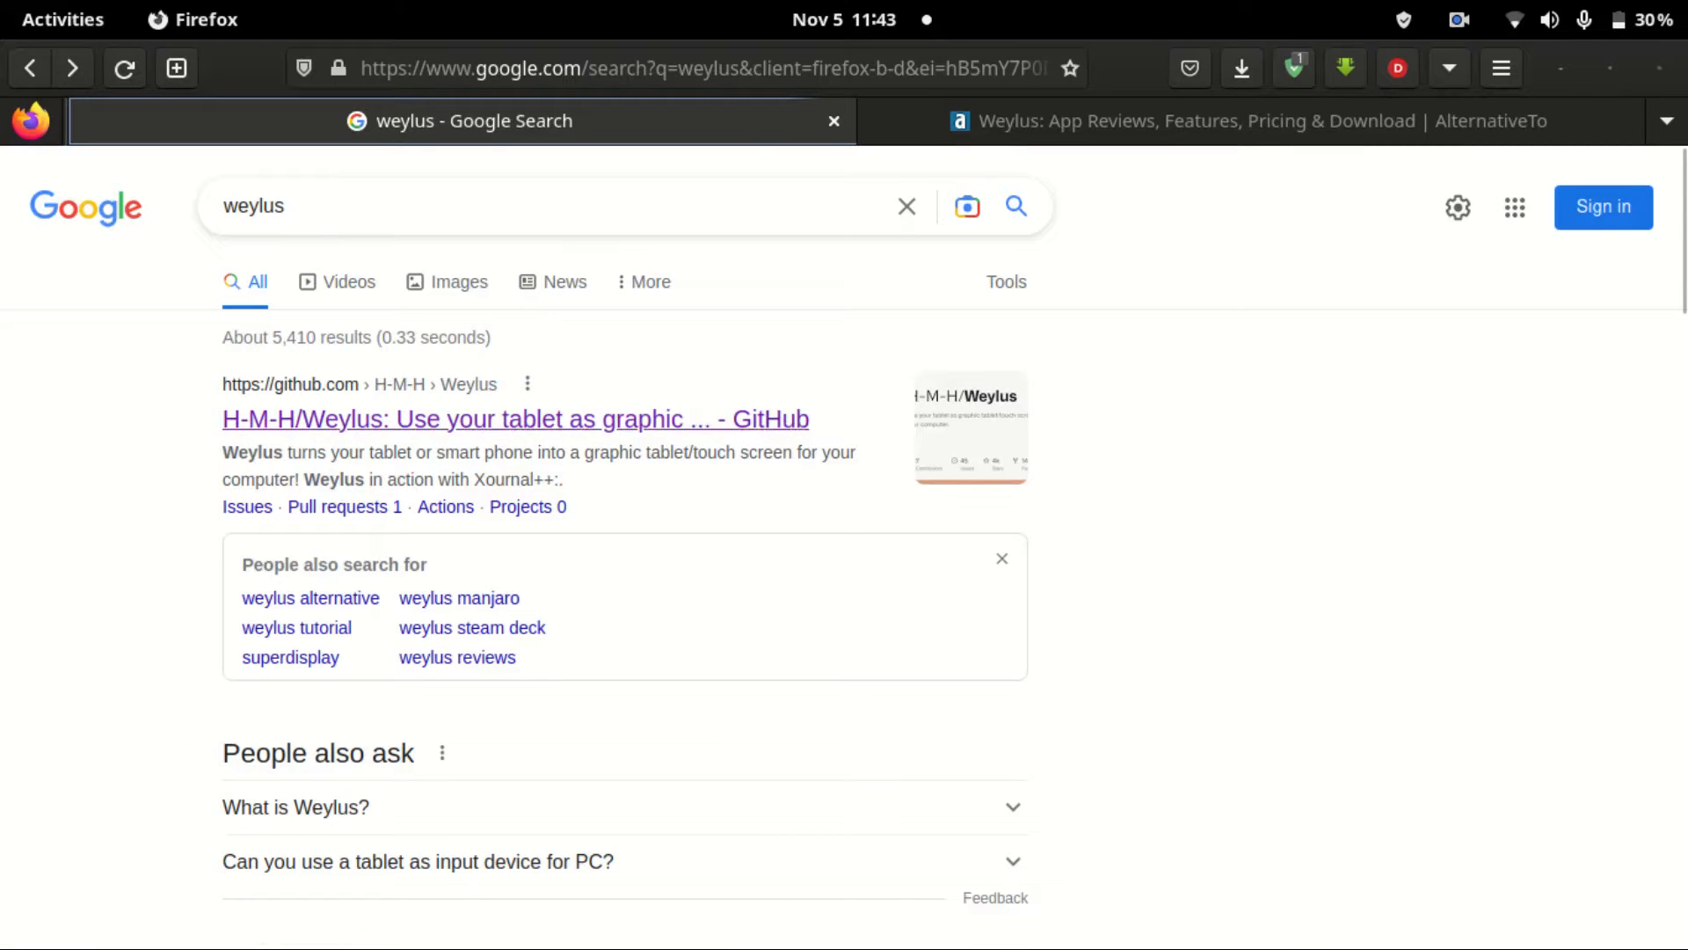
{"action": "left_click", "coordinate": [515, 418]}
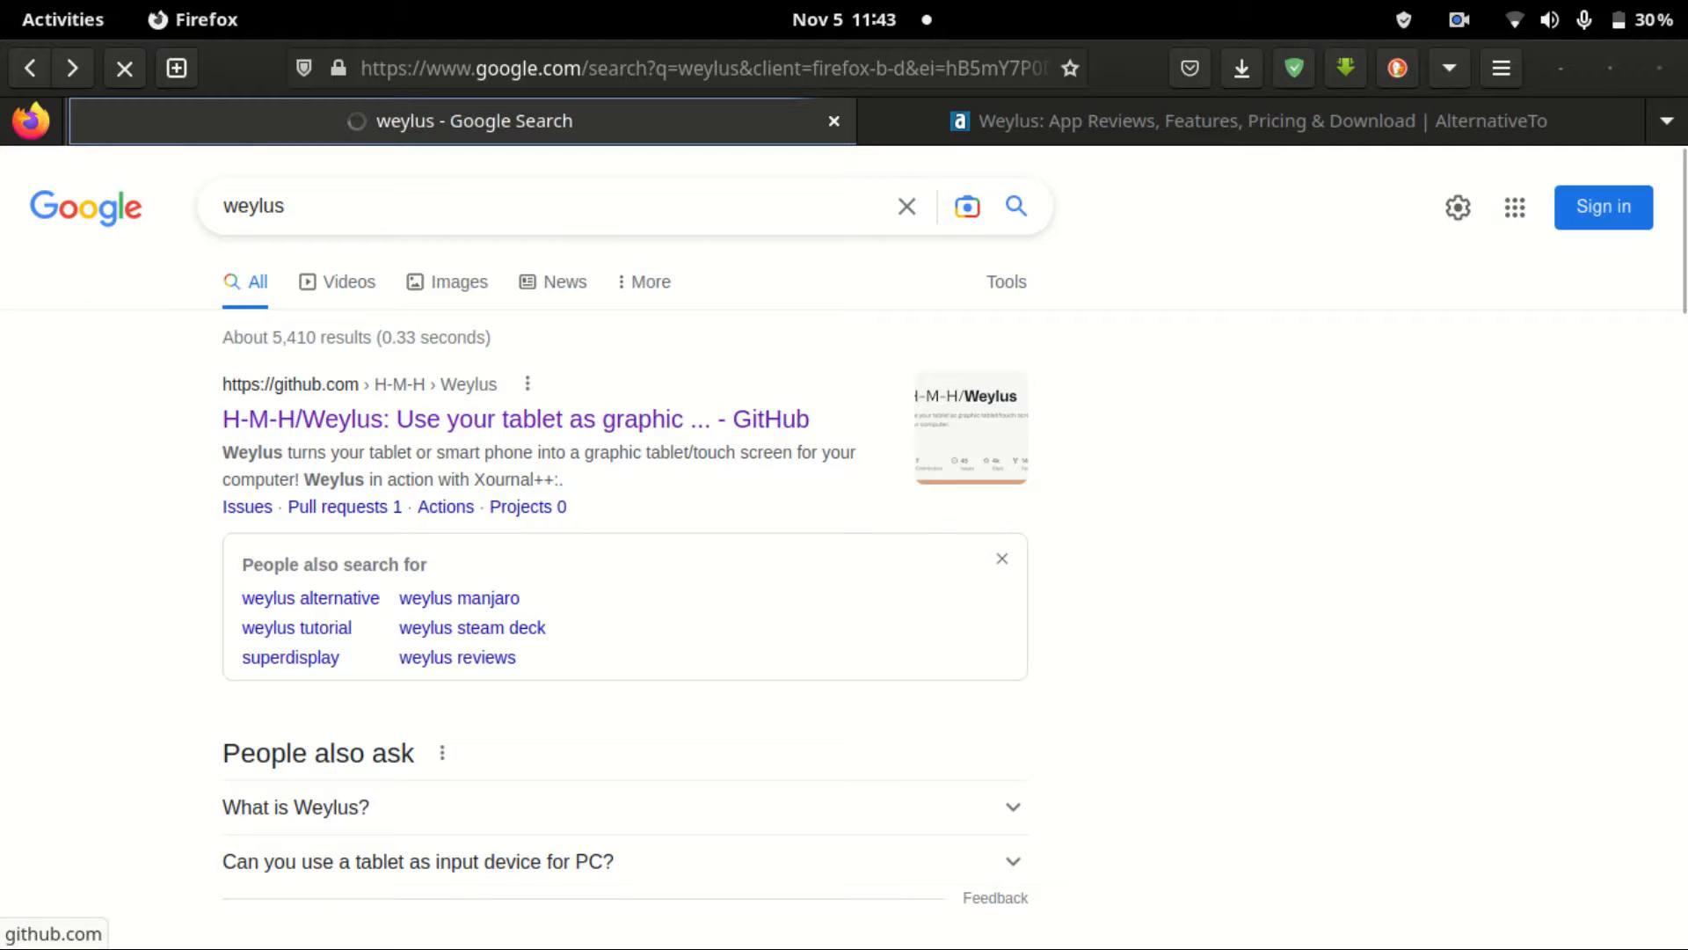
Load the H-M-H/Weylus repository and read the README down to its Table of Contents
{"action": "left_click", "coordinate": [515, 418]}
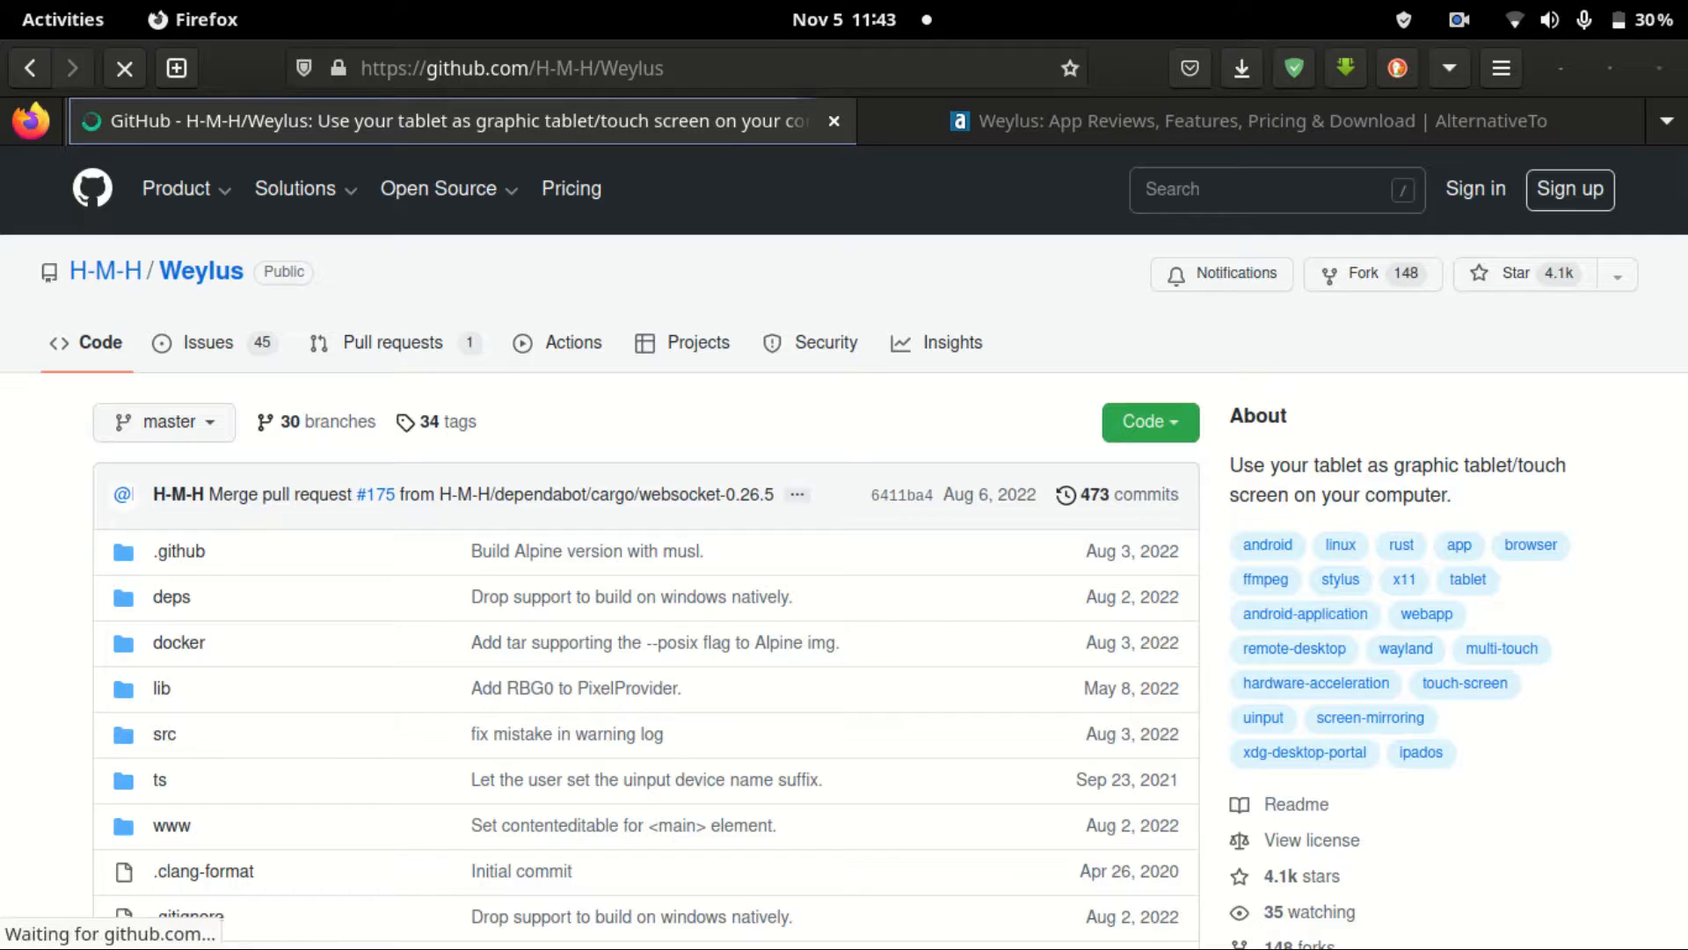
{"action": "scroll", "scroll_direction": "down", "scroll_amount": 3}
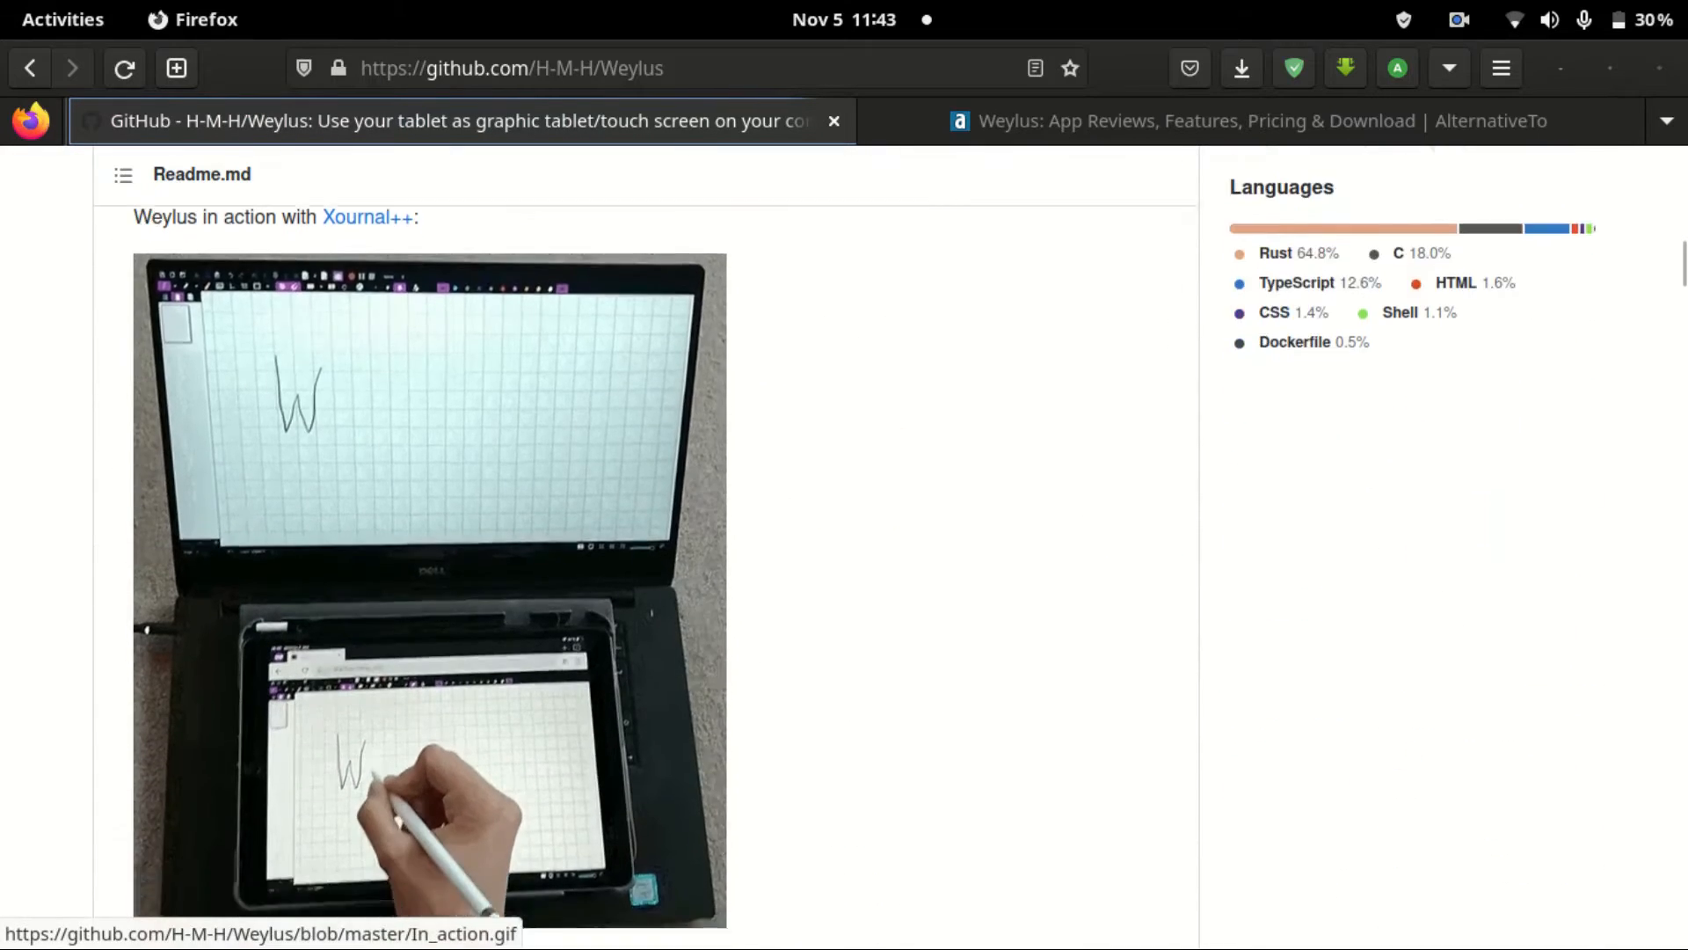
{"action": "scroll", "scroll_direction": "down", "scroll_amount": 3}
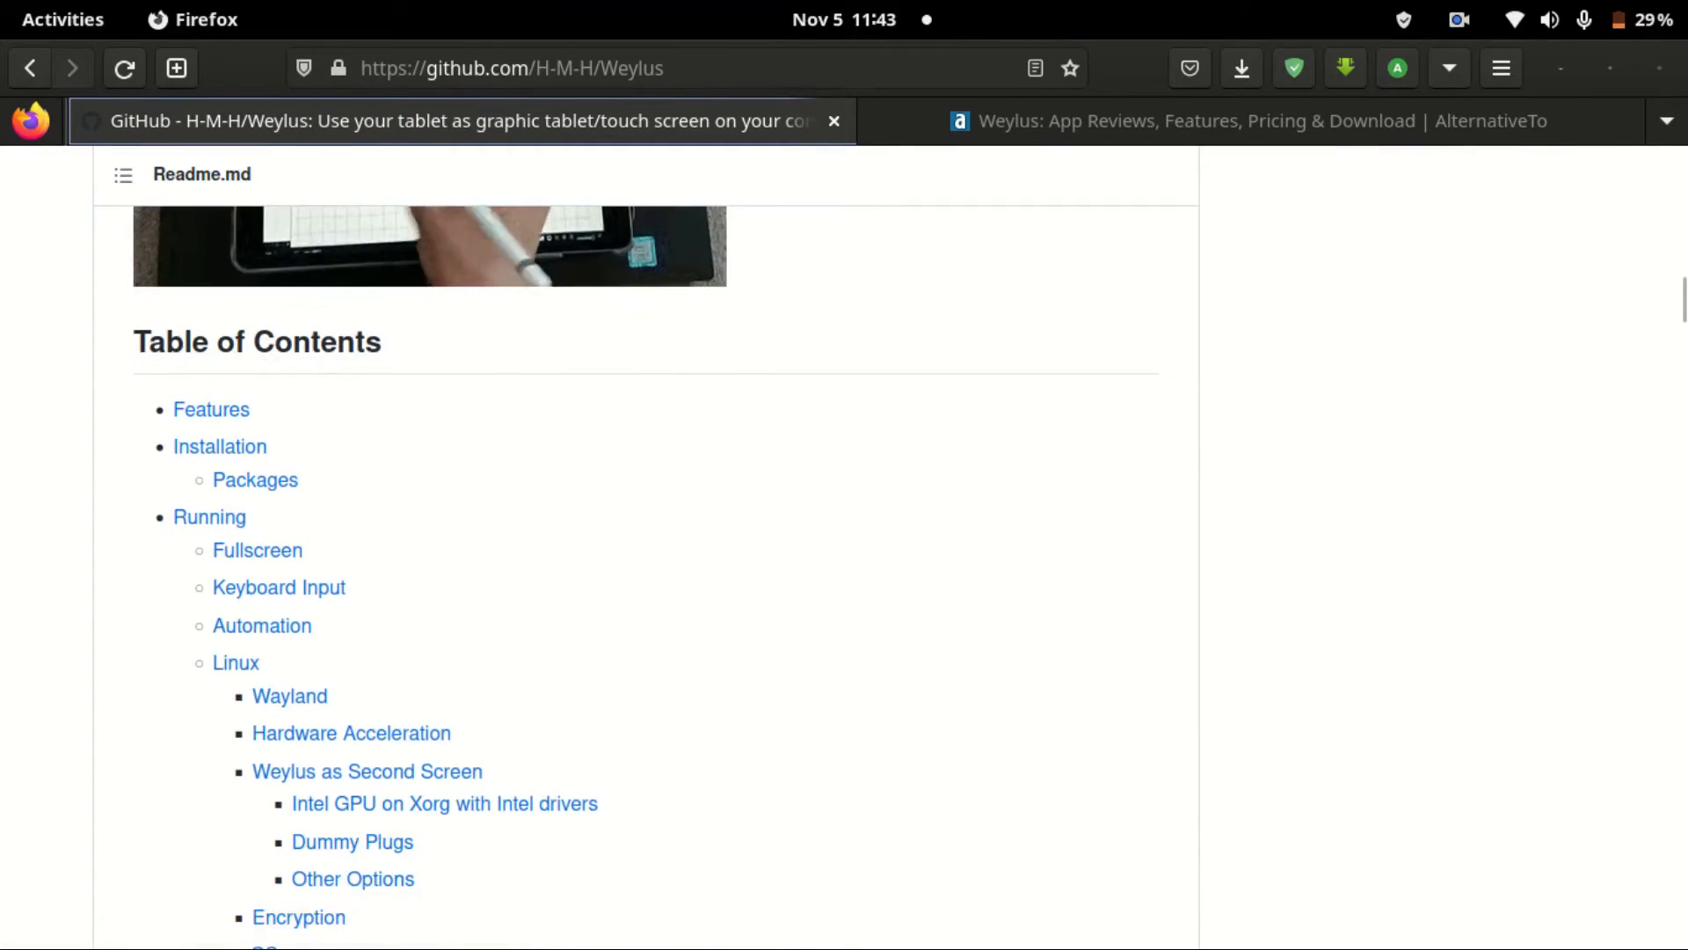
{"action": "scroll", "scroll_direction": "down", "scroll_amount": 3}
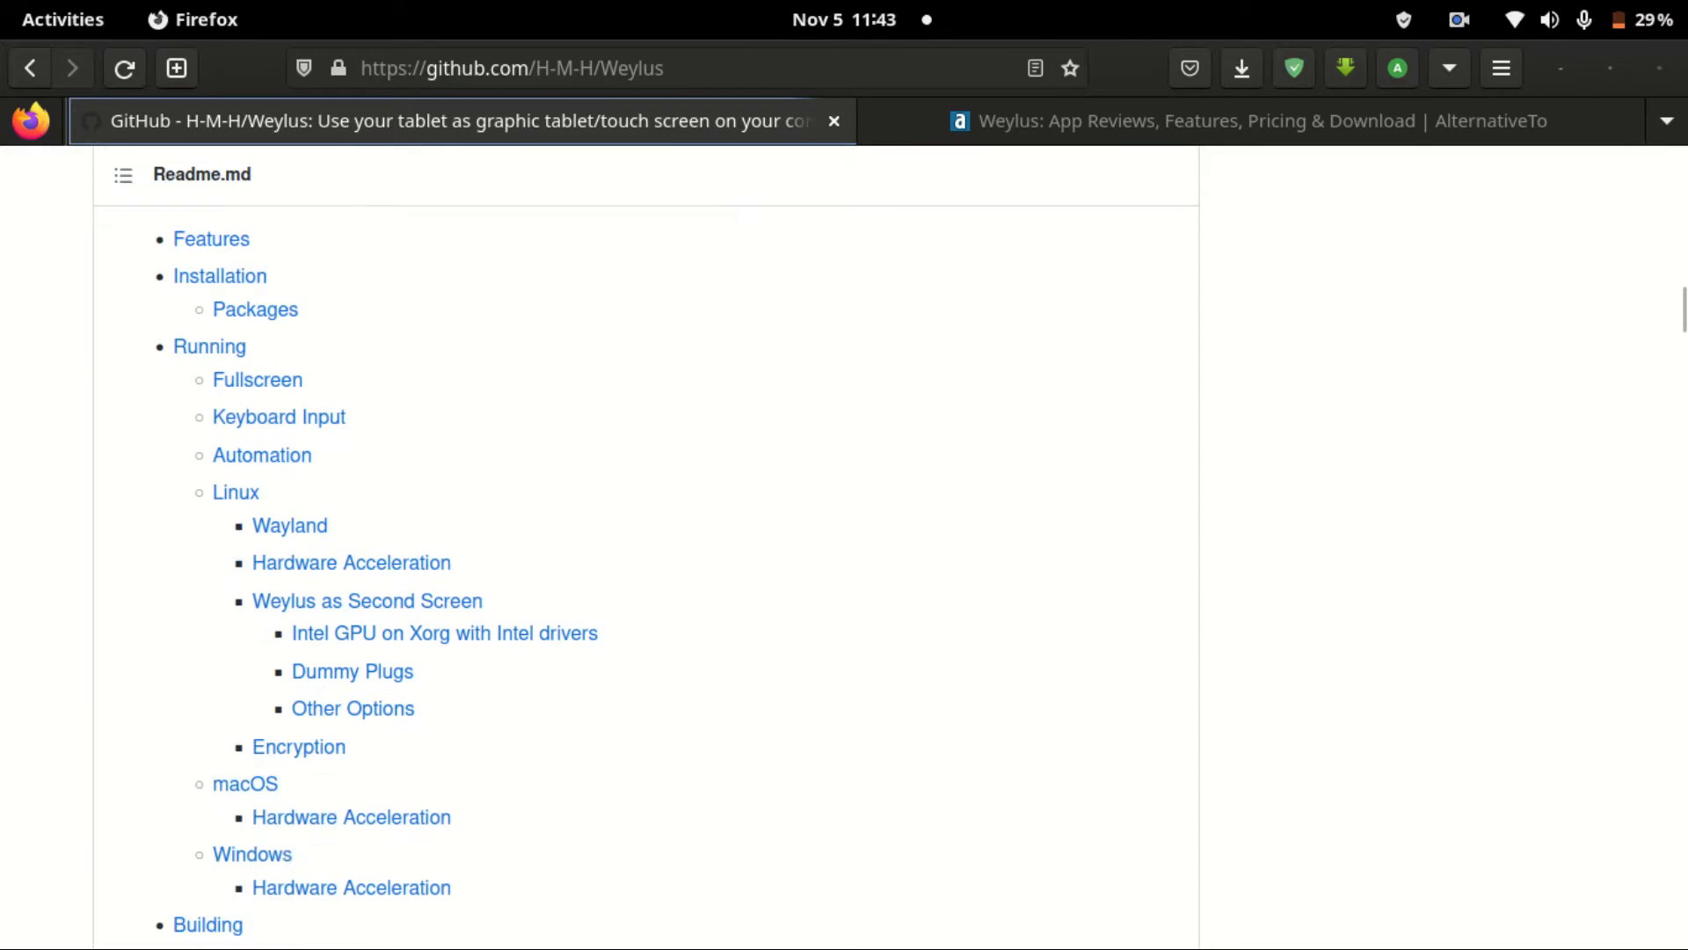
{"action": "scroll", "scroll_direction": "down", "scroll_amount": 3}
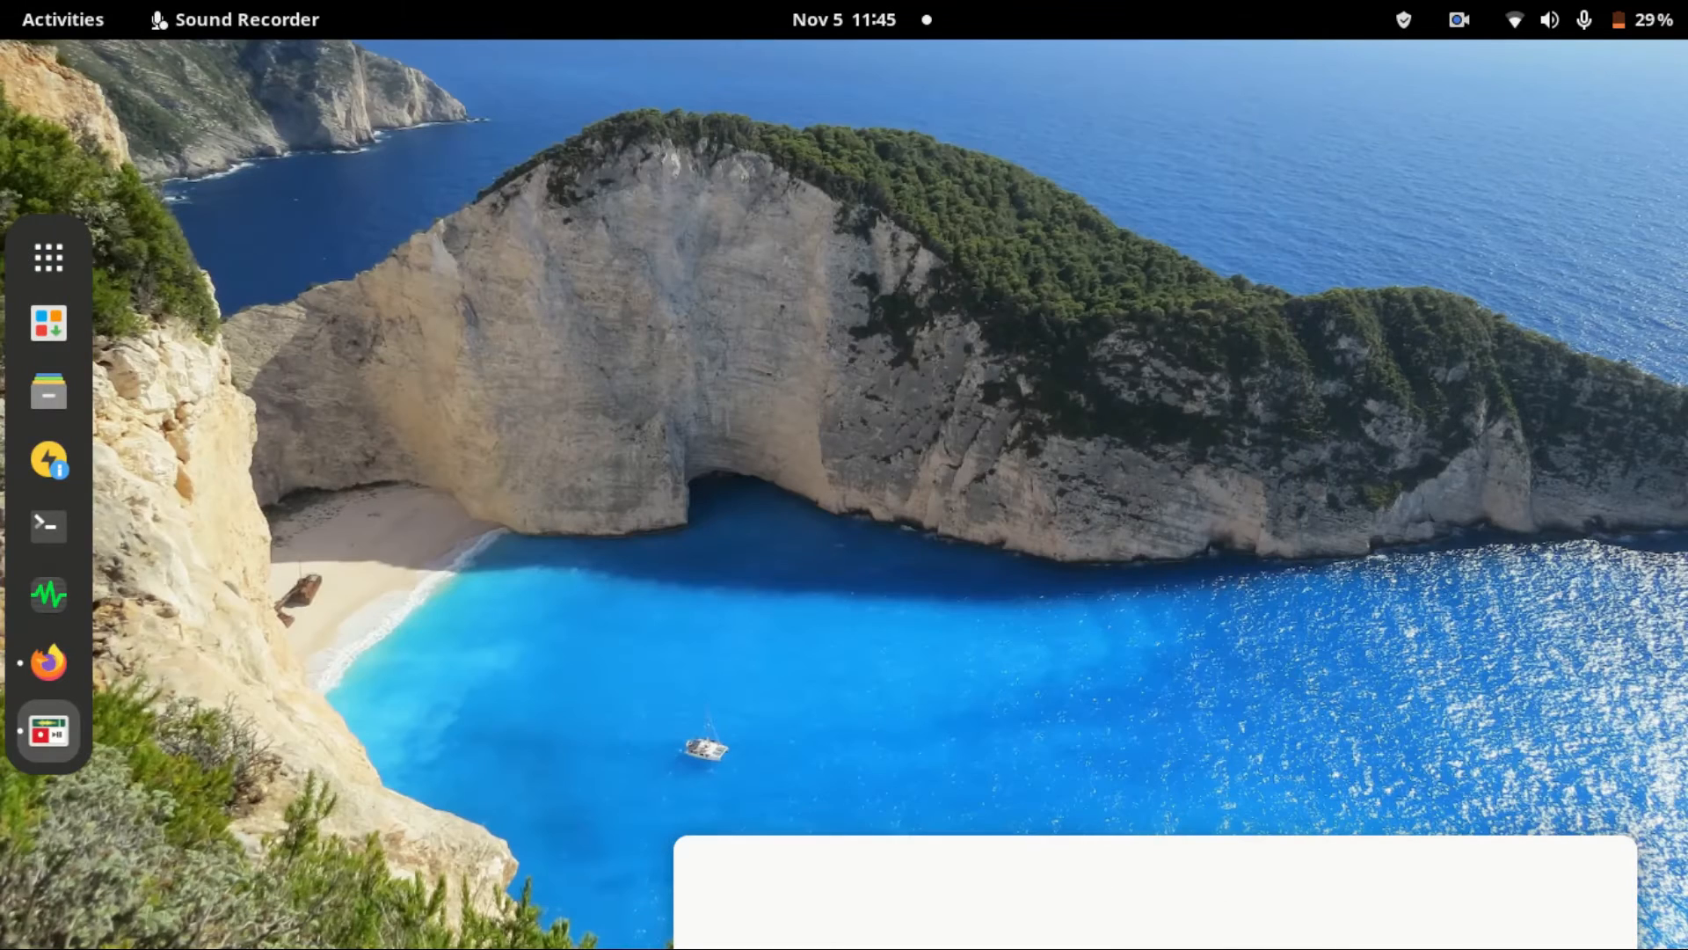
Launch Weylus from the GNOME Shell application grid
{"action": "left_click", "coordinate": [47, 256]}
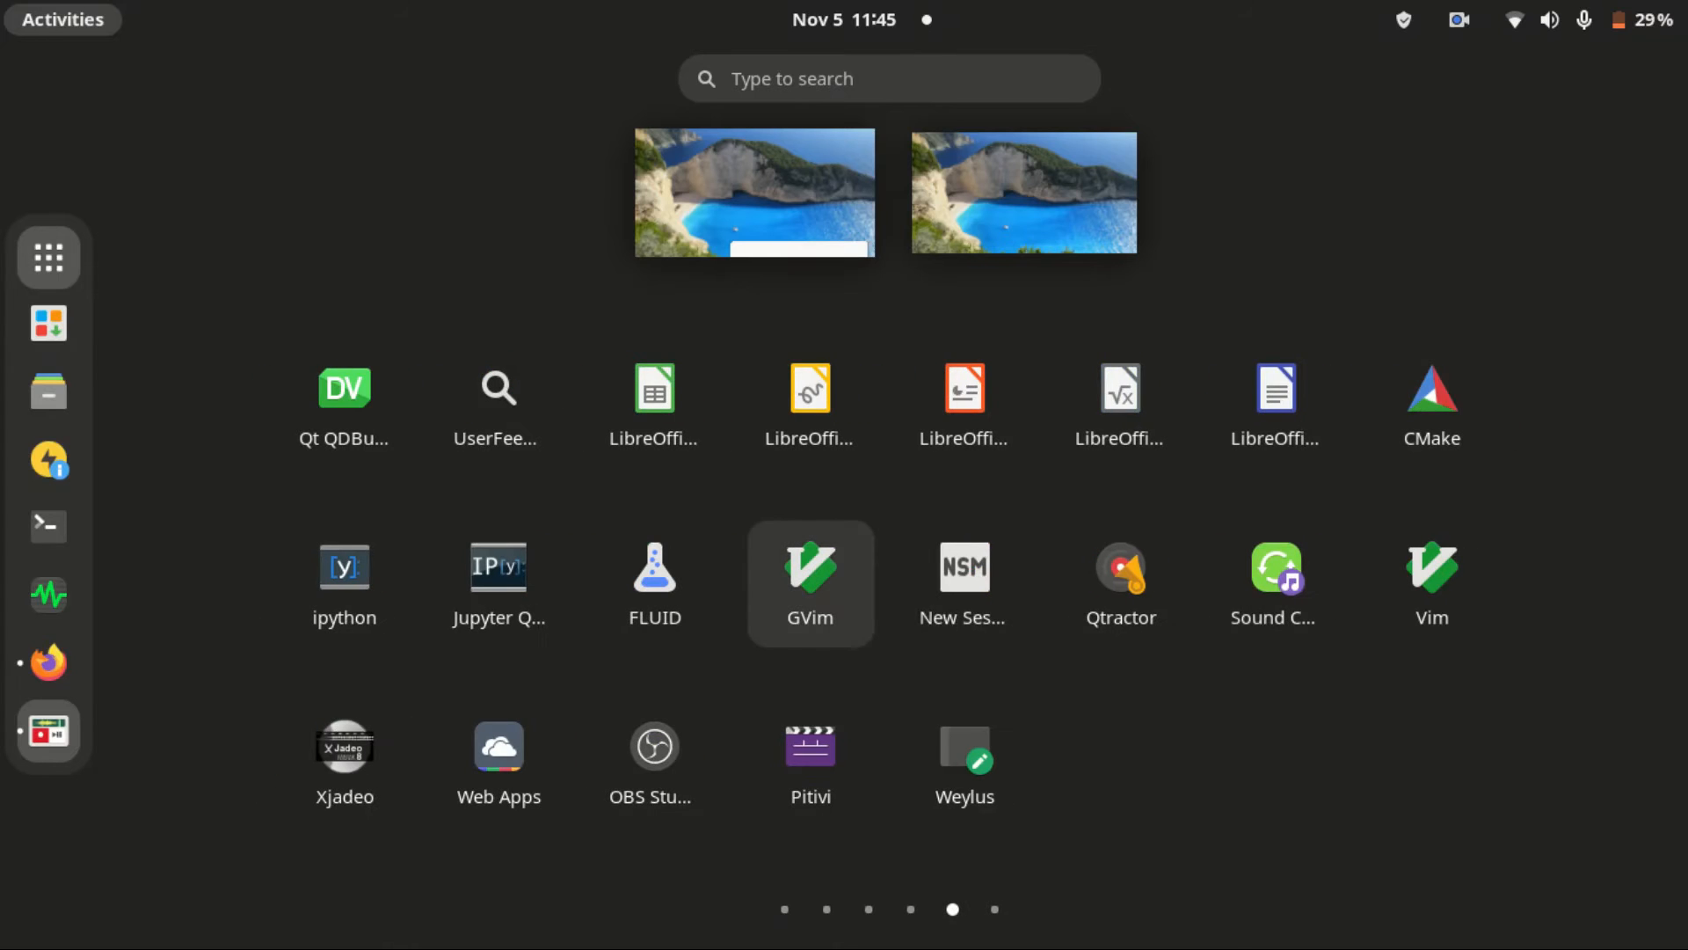
{"action": "left_click", "coordinate": [962, 747]}
{"action": "type", "text": "jenifer"}
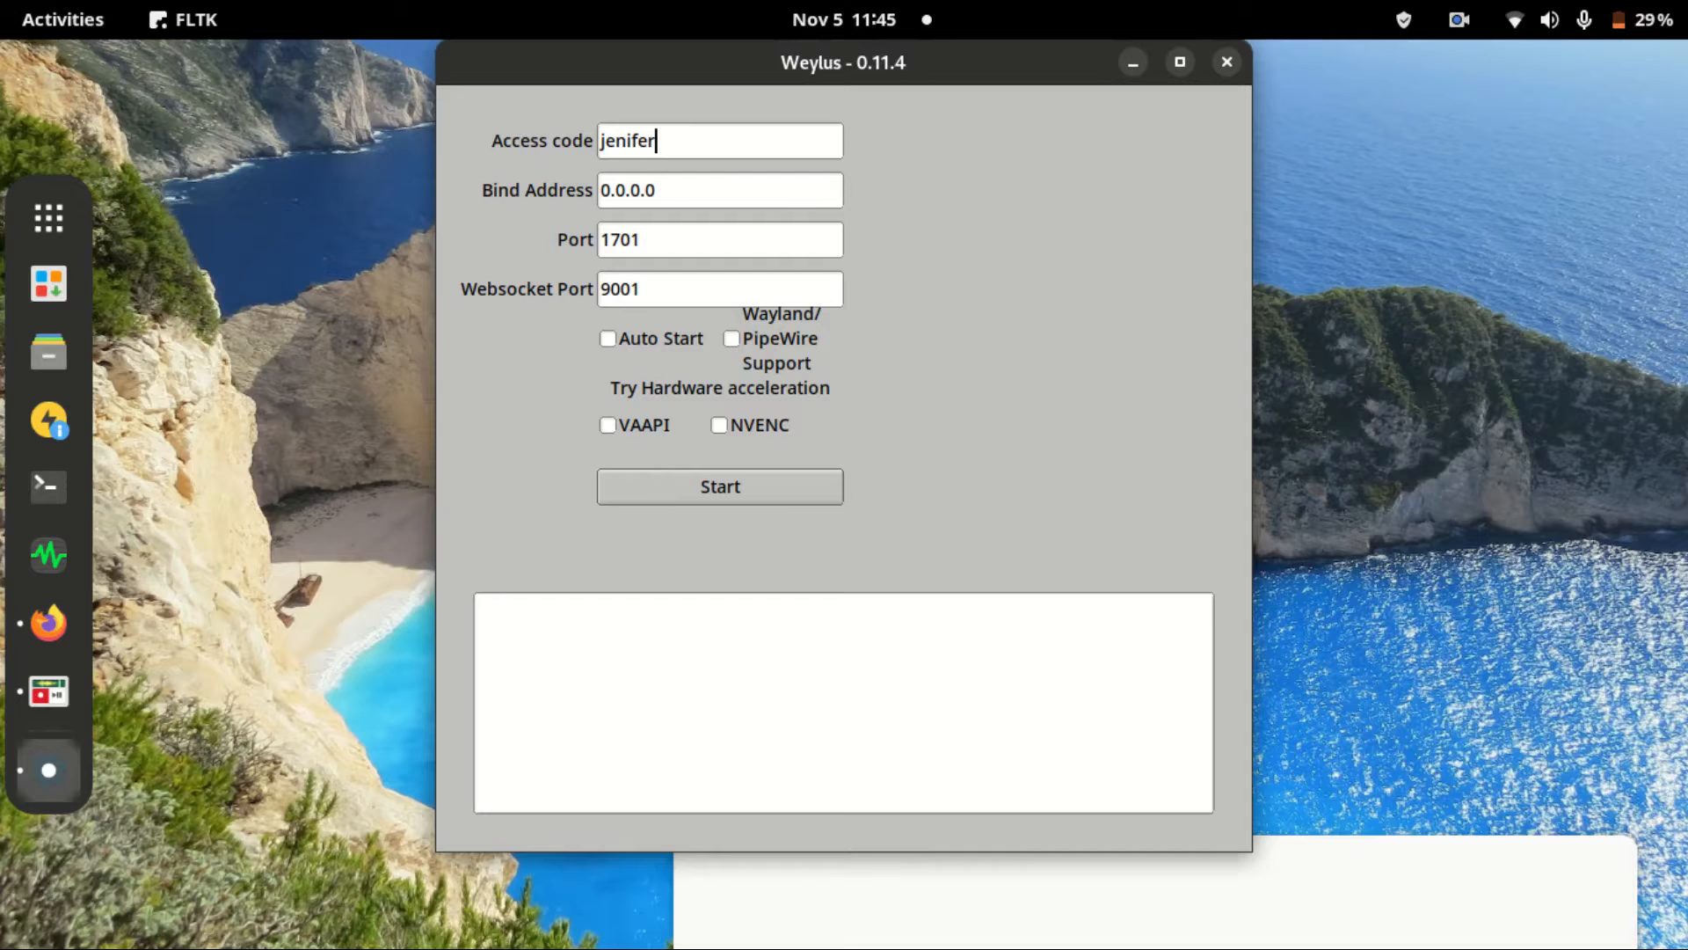
{"action": "mouse_move", "coordinate": [719, 140]}
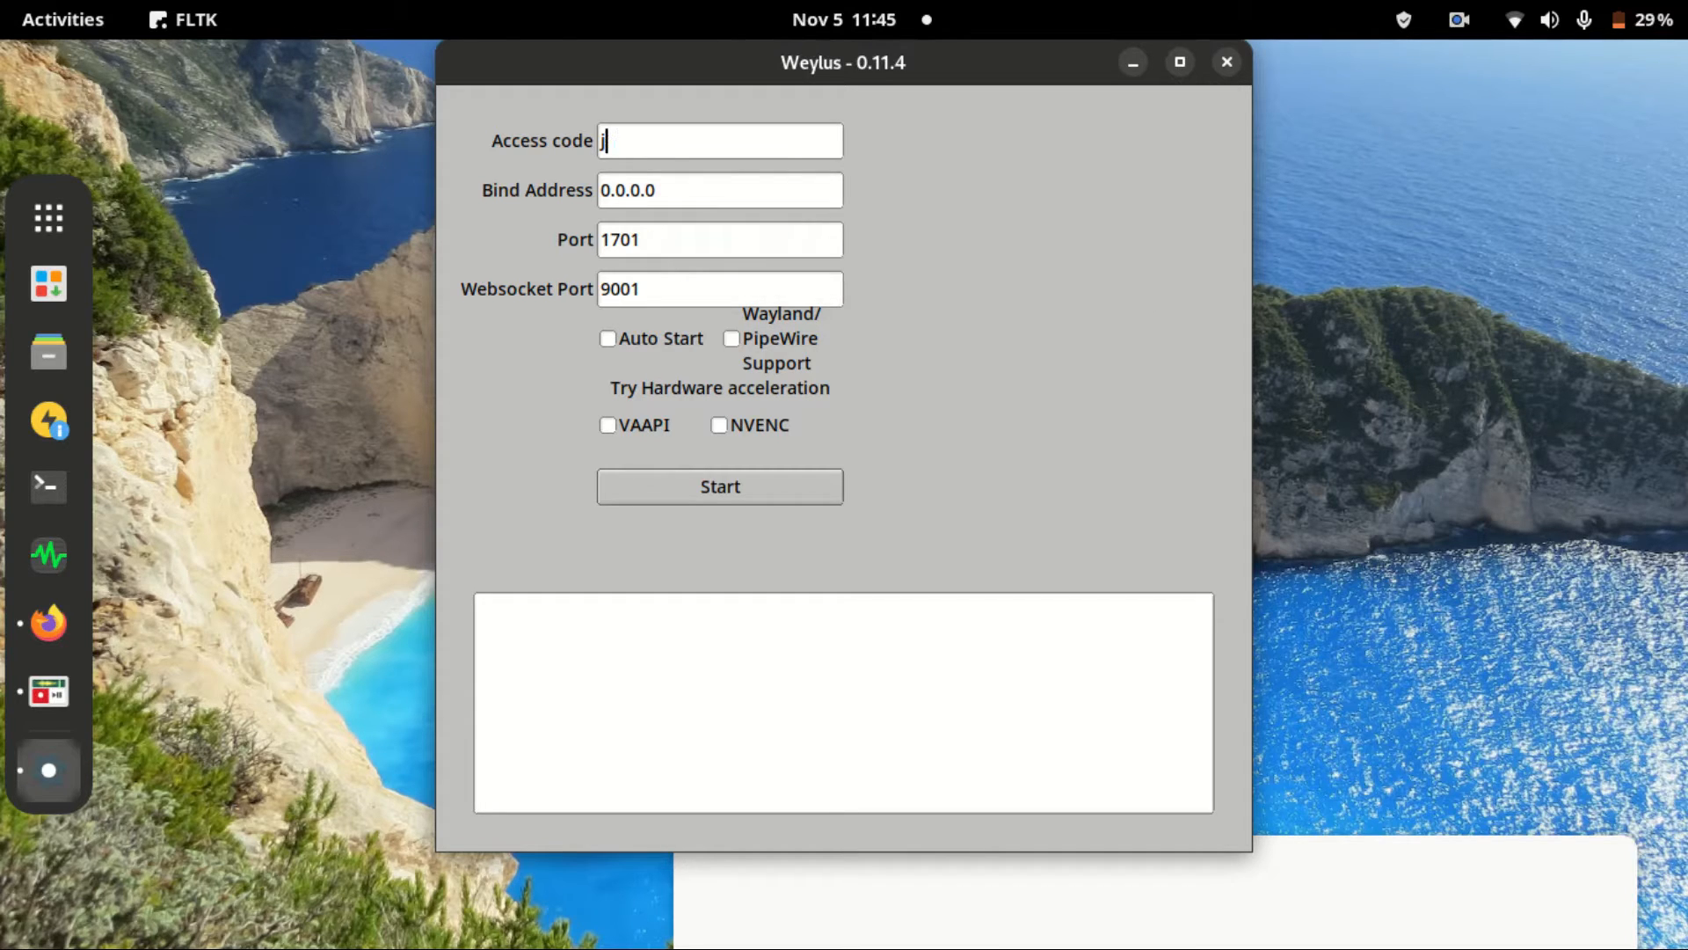
Empty the Weylus Access code field ready for a new code
{"action": "key", "text": "BackSpace"}
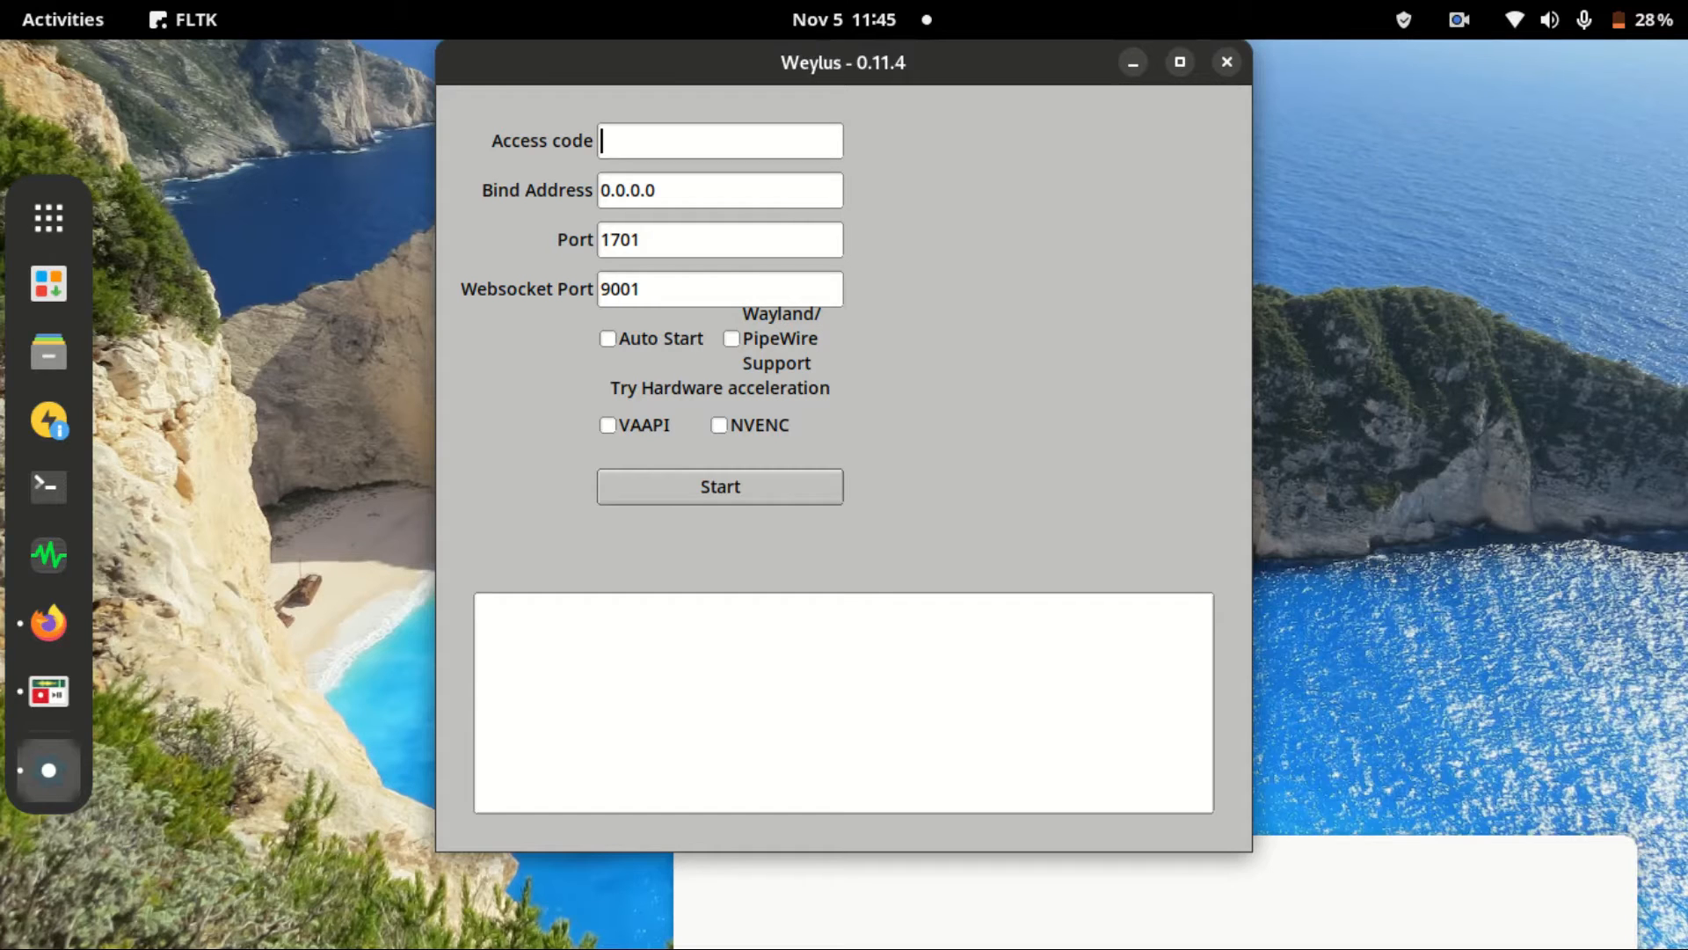
{"action": "left_click", "coordinate": [720, 485]}
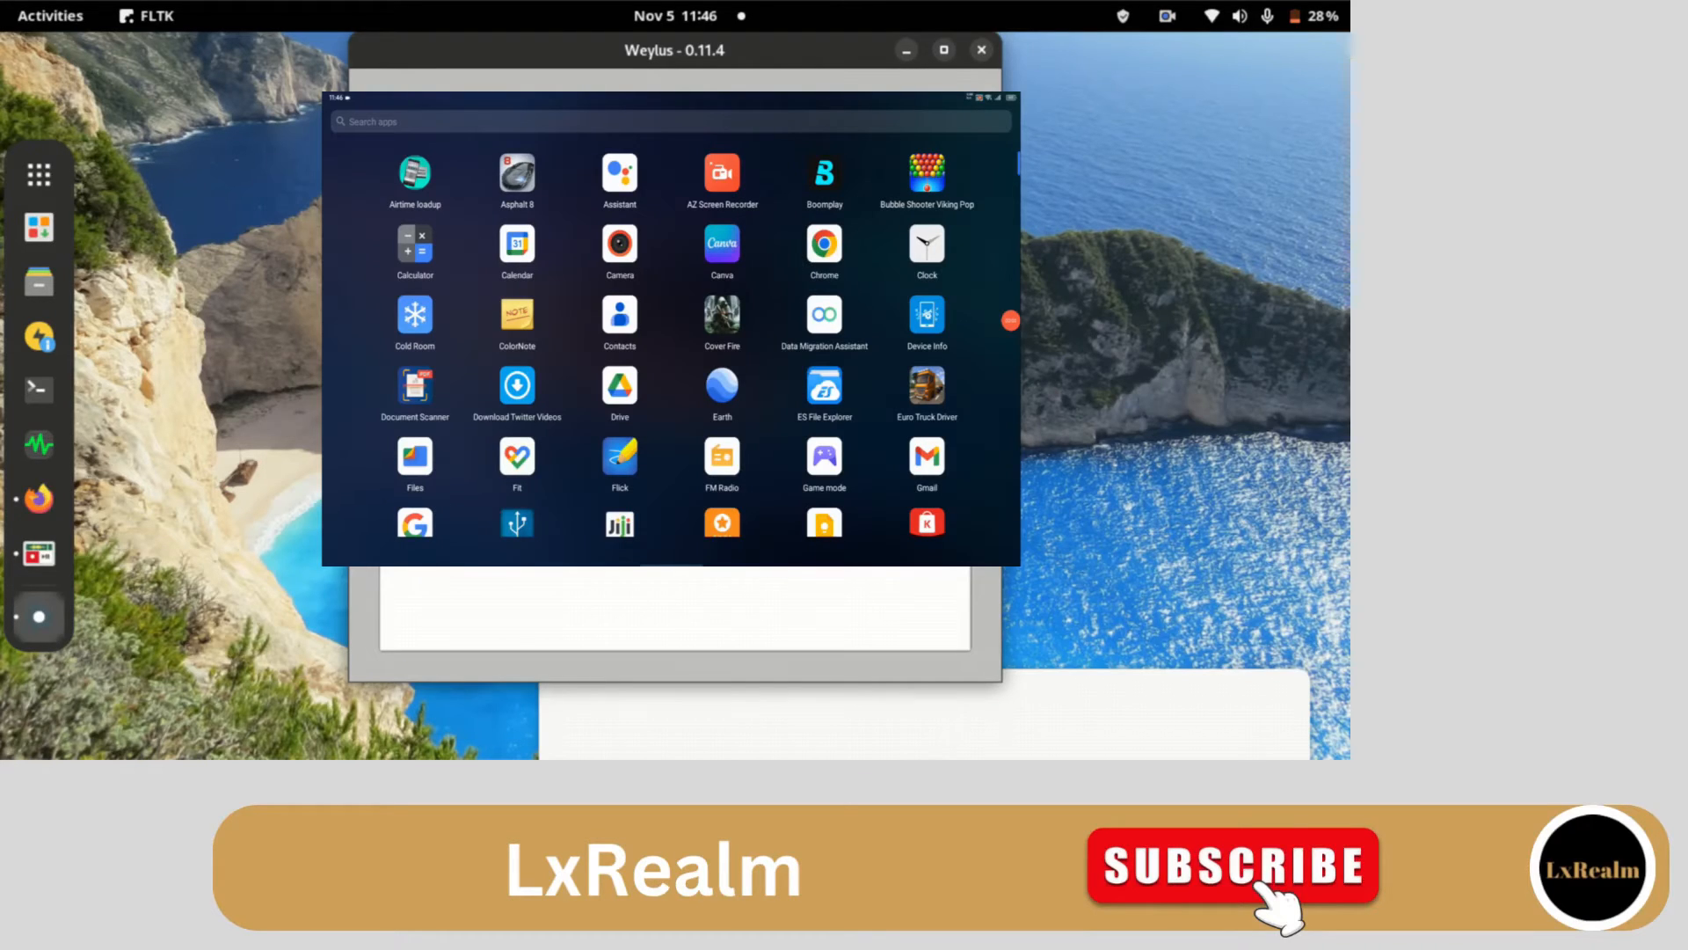
Scroll the tablet's app drawer to locate its web browser
{"action": "scroll", "scroll_direction": "down", "scroll_amount": 3}
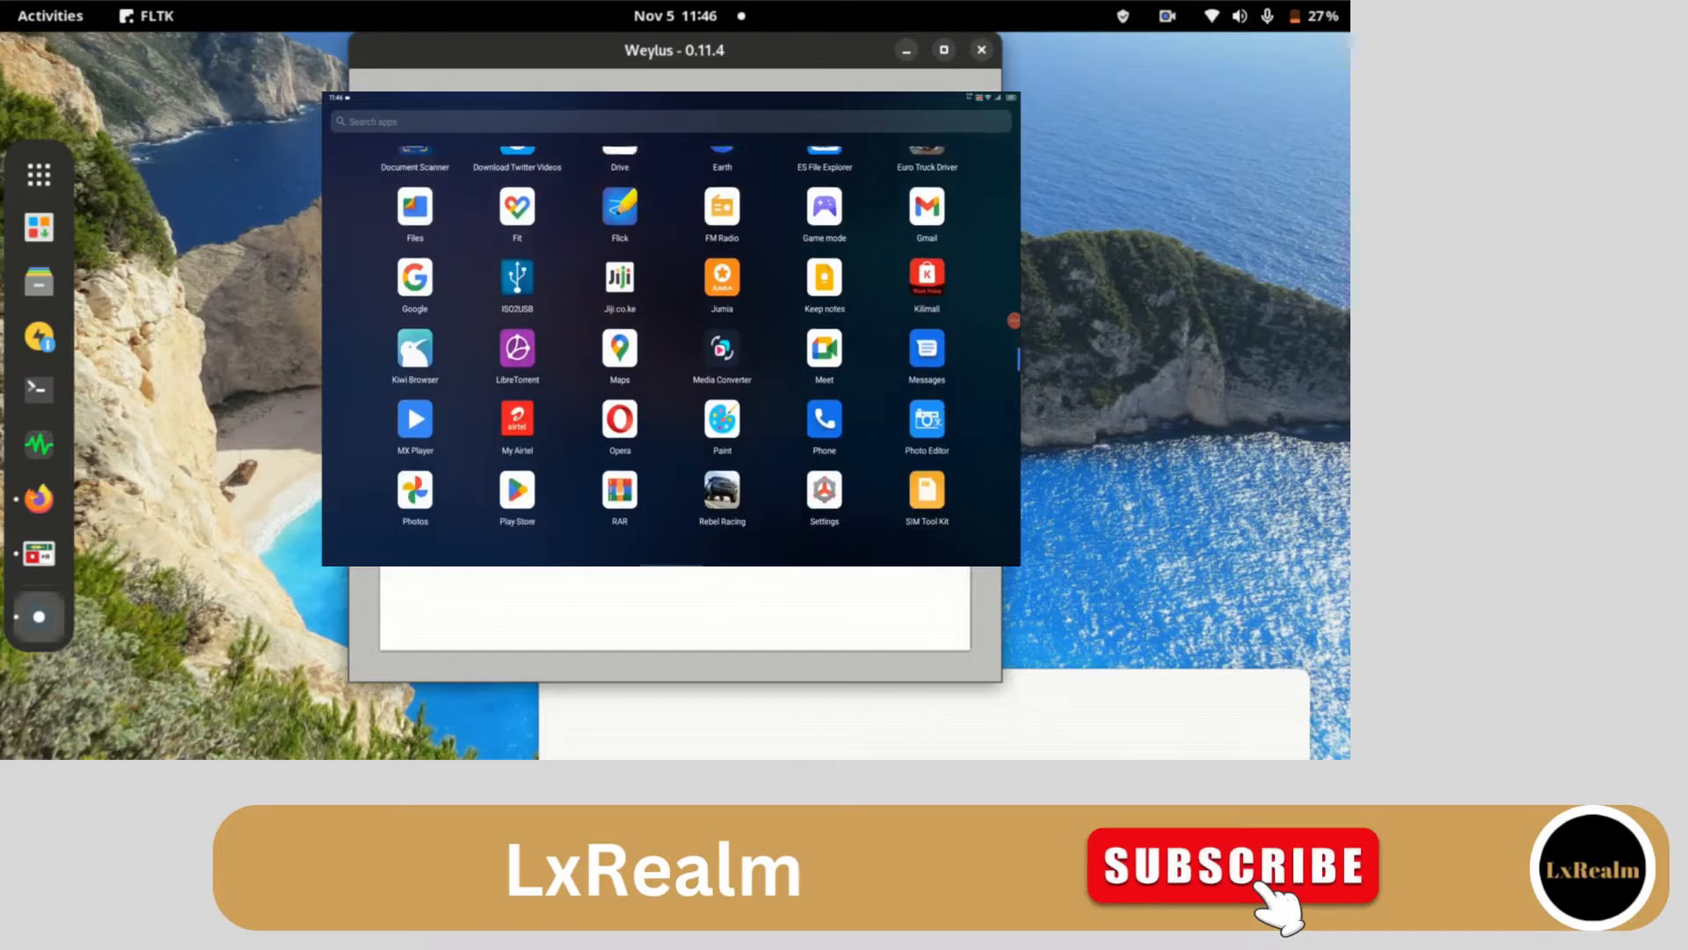
{"action": "scroll", "scroll_direction": "down", "scroll_amount": 3}
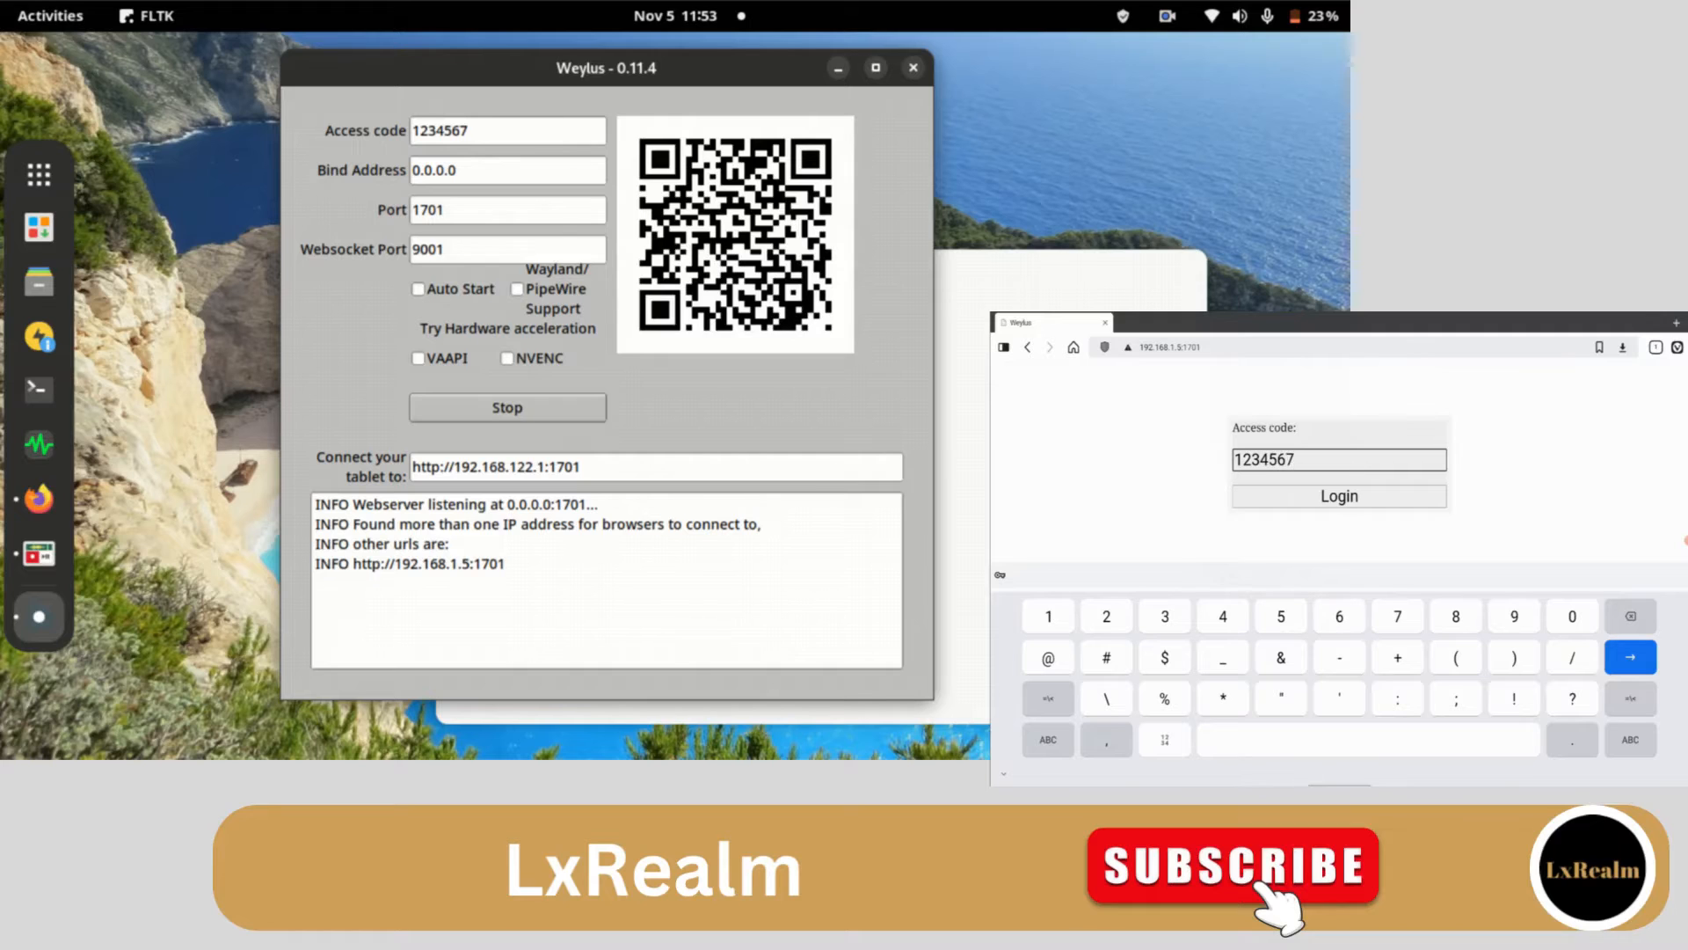
{"action": "left_click", "coordinate": [1338, 495]}
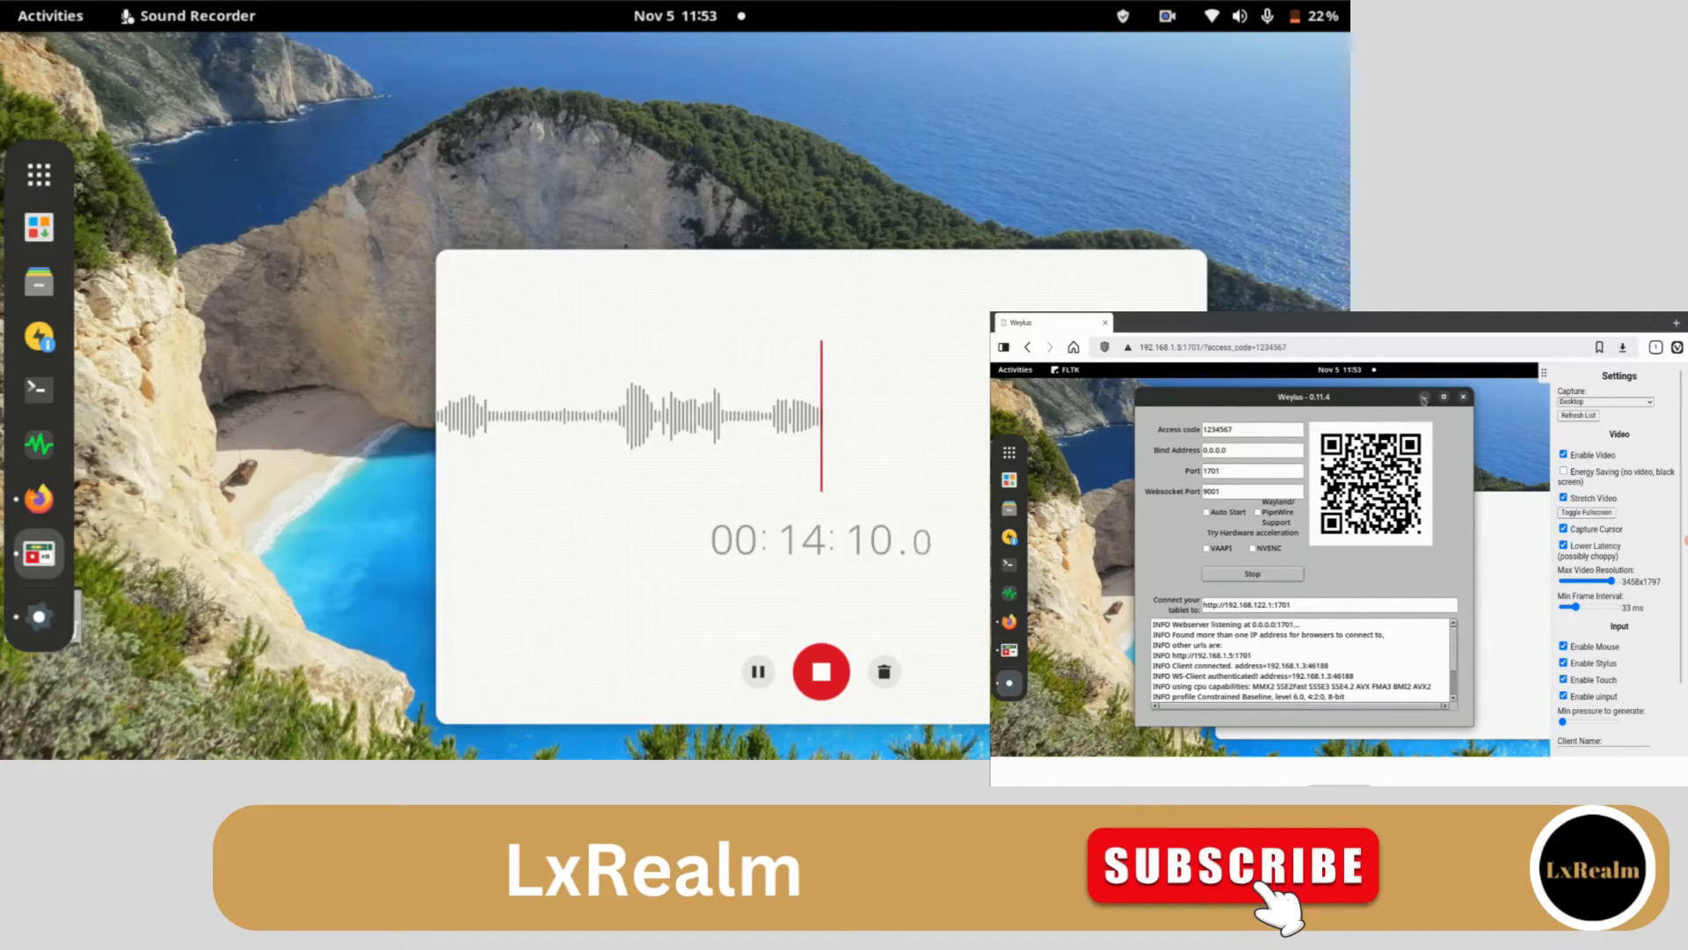
{"action": "left_click", "coordinate": [37, 173]}
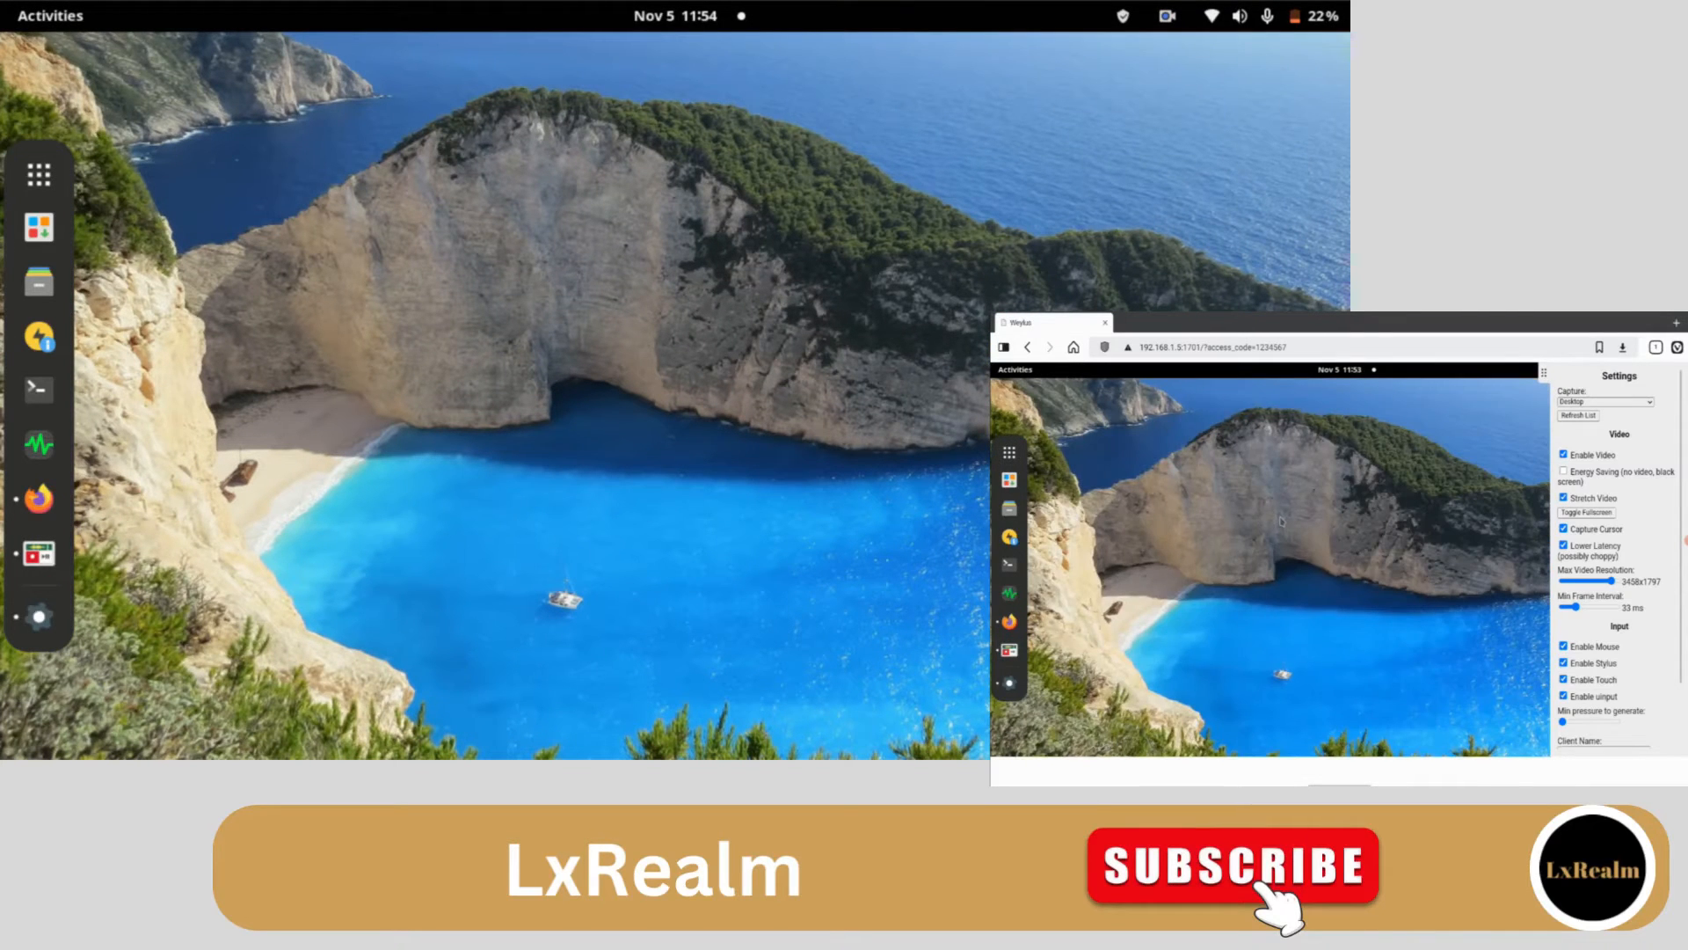
{"action": "mouse_move", "coordinate": [1009, 452]}
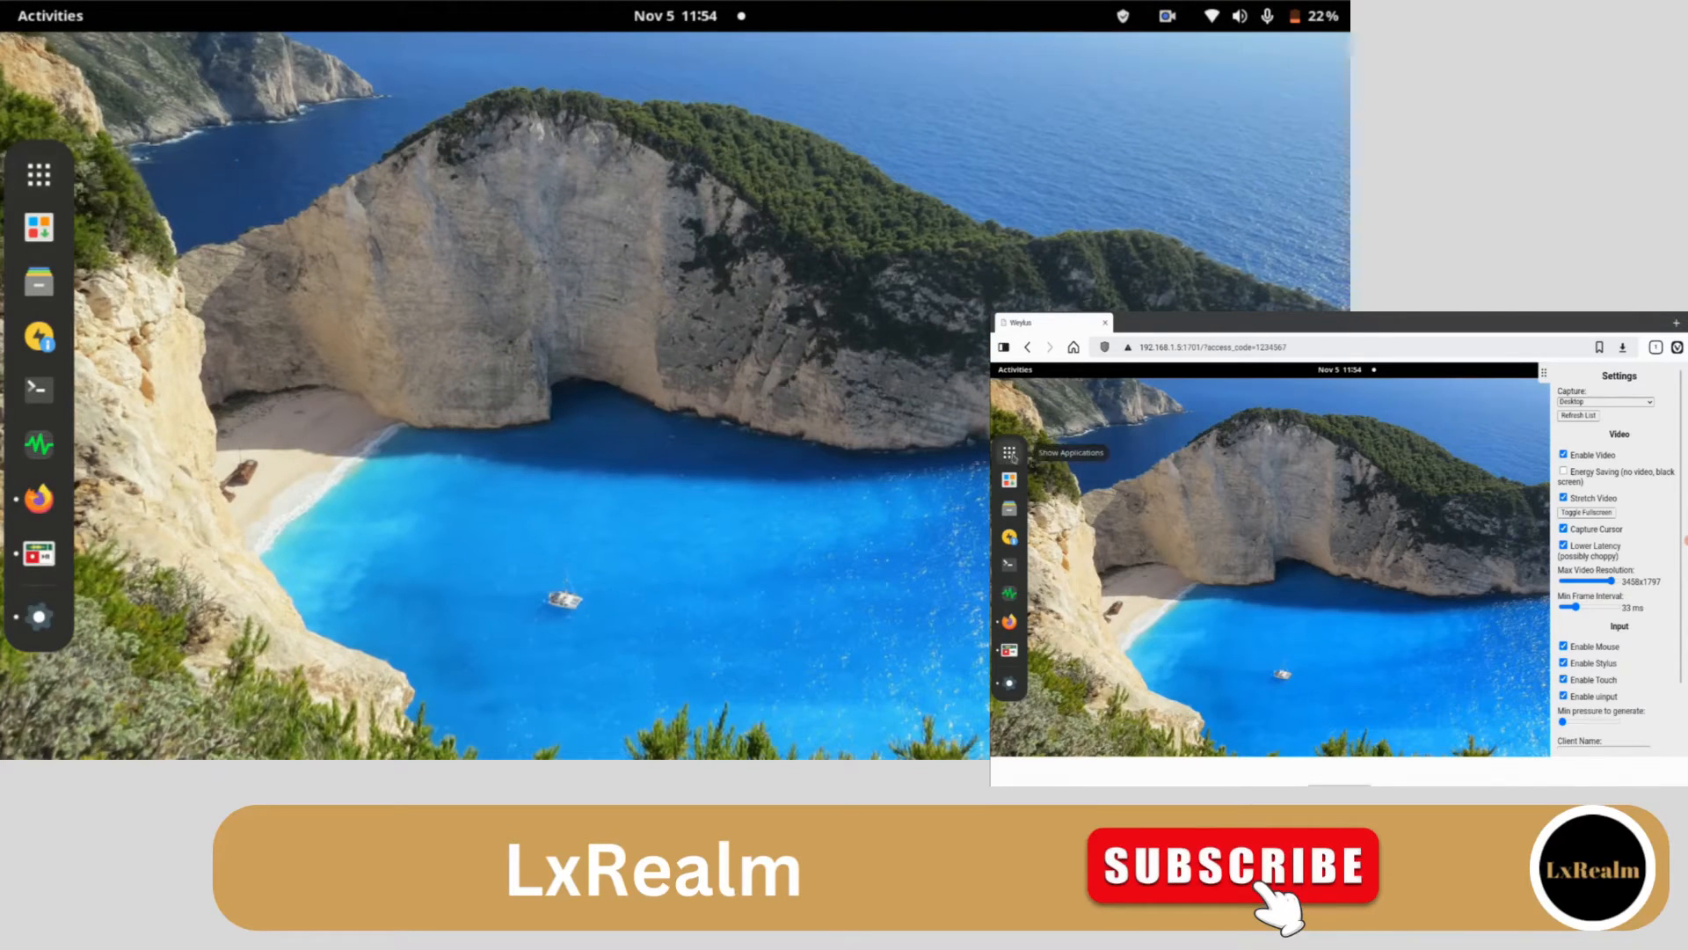
From the tablet's mirrored desktop, launch TupiTube Desk via Show Applications
{"action": "left_click", "coordinate": [37, 174]}
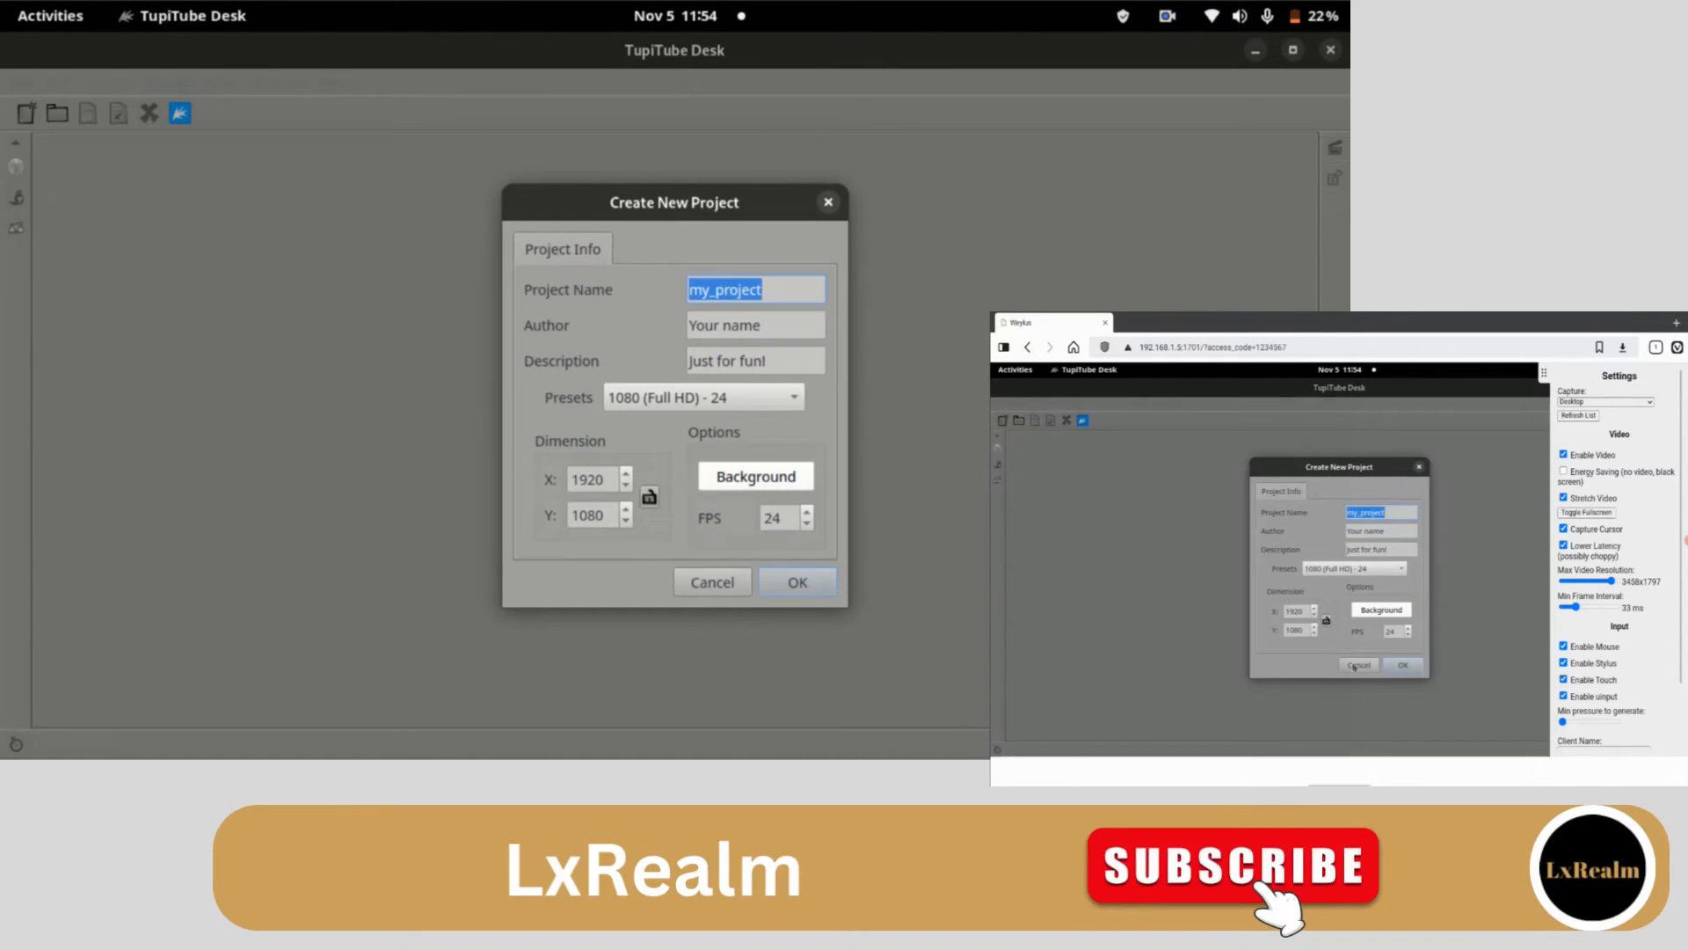
Create the my_project project with the default 1080 (Full HD) settings
{"action": "left_click", "coordinate": [796, 582]}
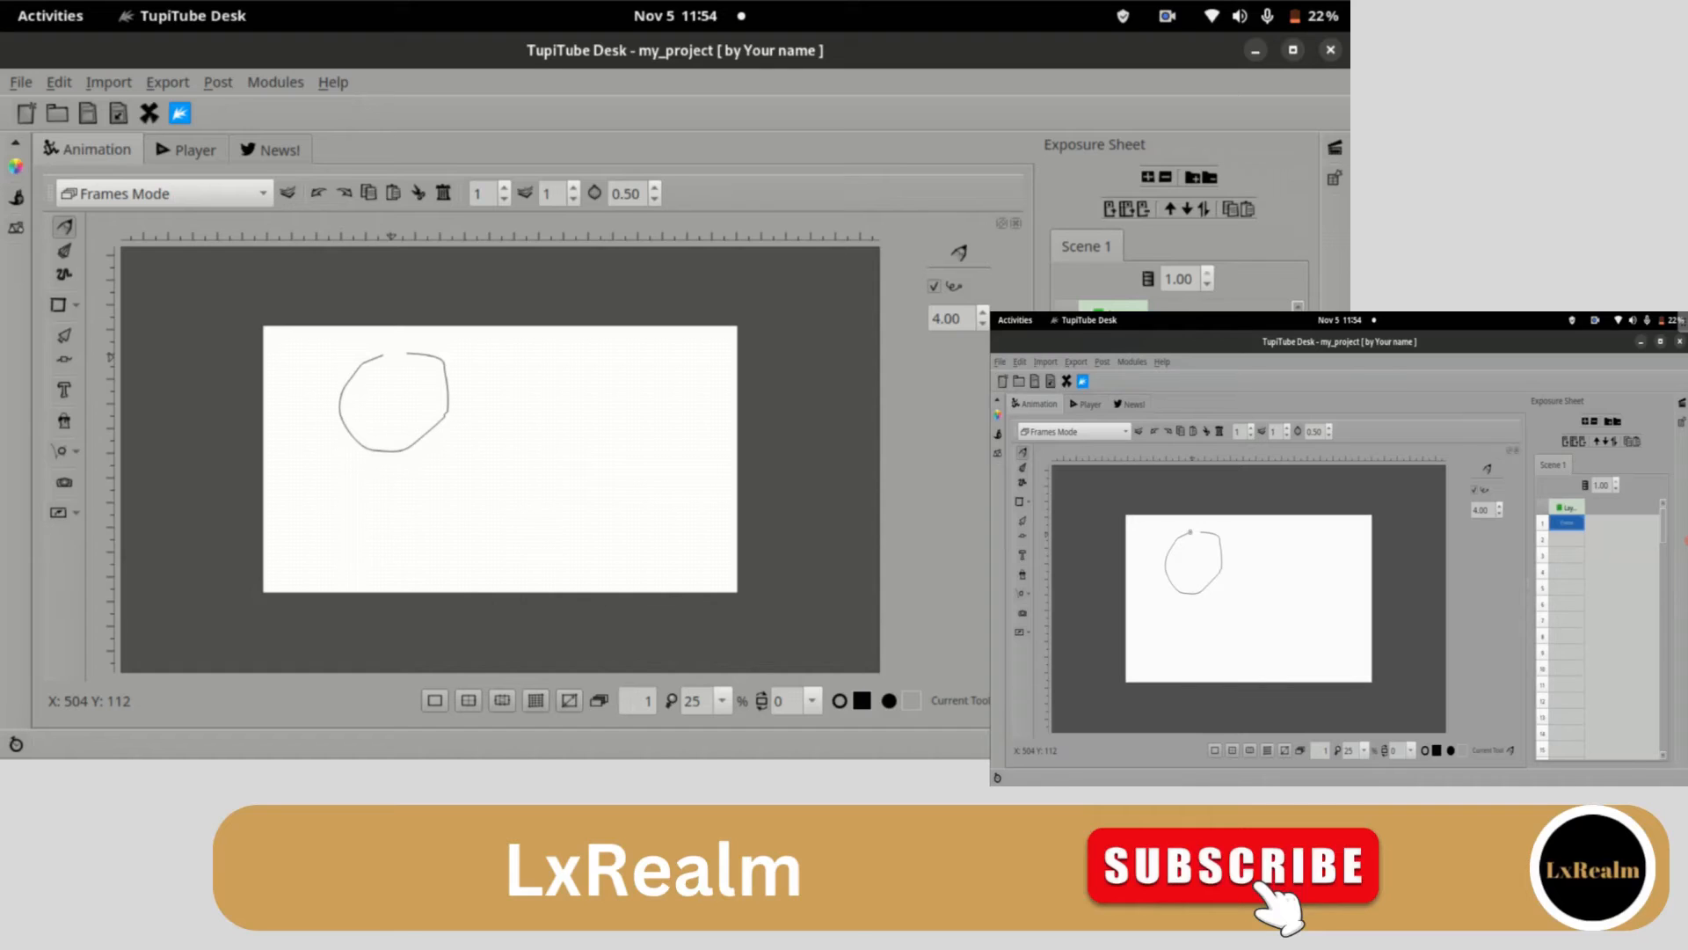
Sketch a rectangle right of the circle and a long bar along the canvas bottom
{"action": "left_click_drag", "start_coordinate": [521, 405], "coordinate": [686, 465]}
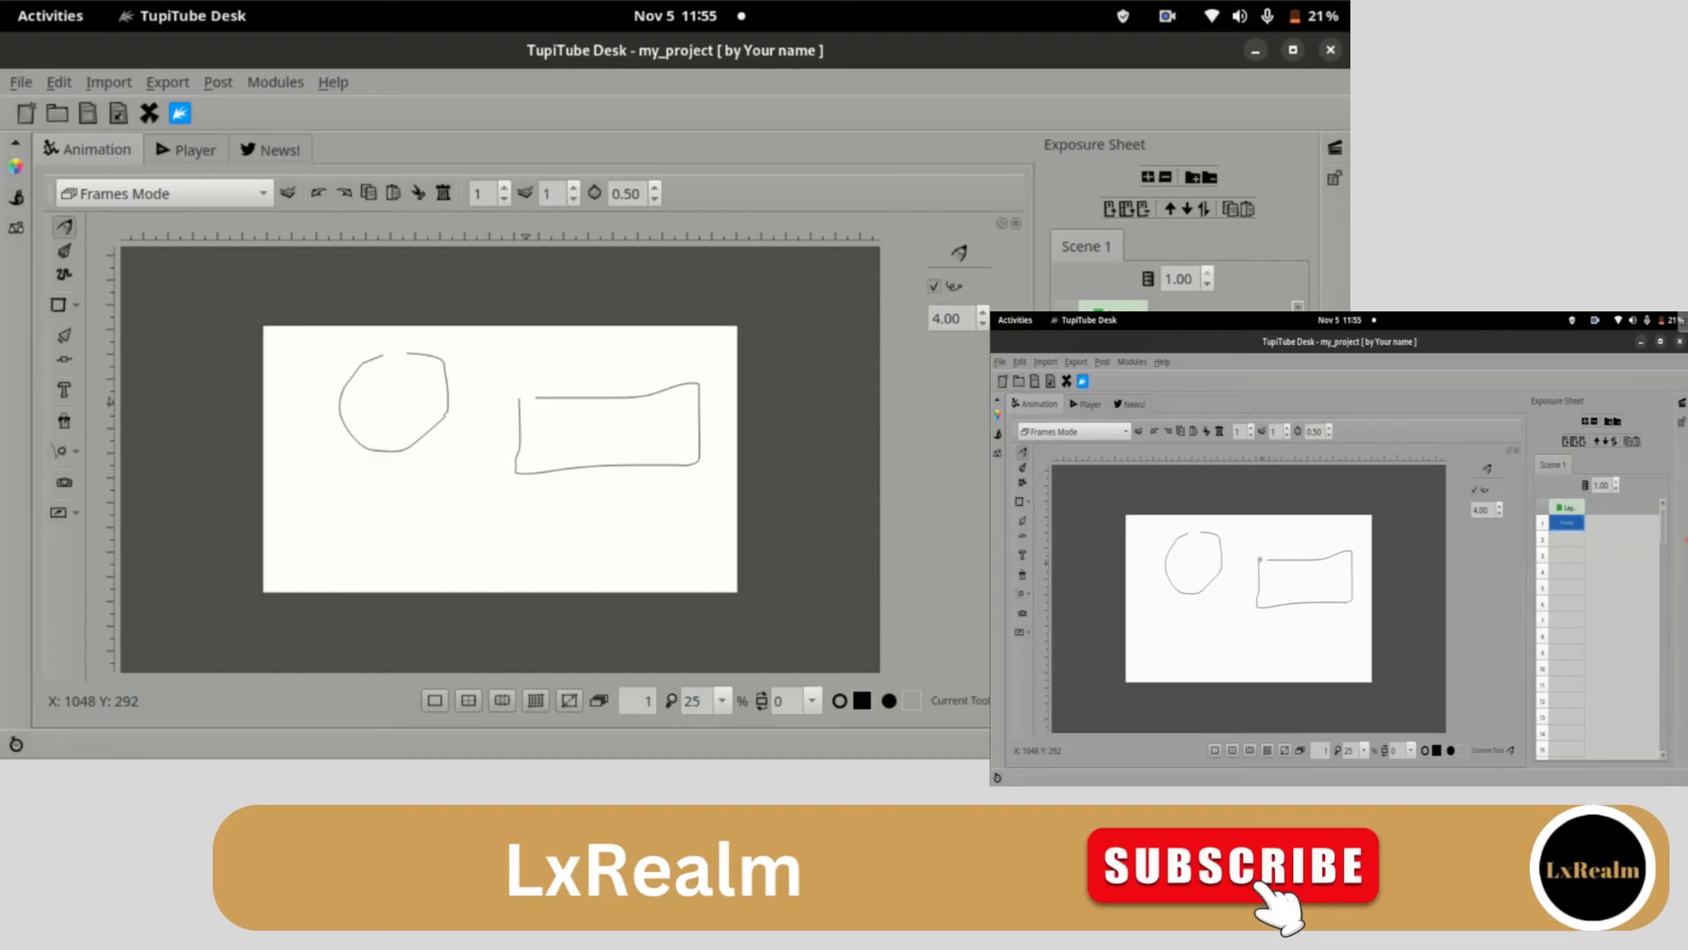
{"action": "left_click_drag", "start_coordinate": [323, 501], "coordinate": [324, 564]}
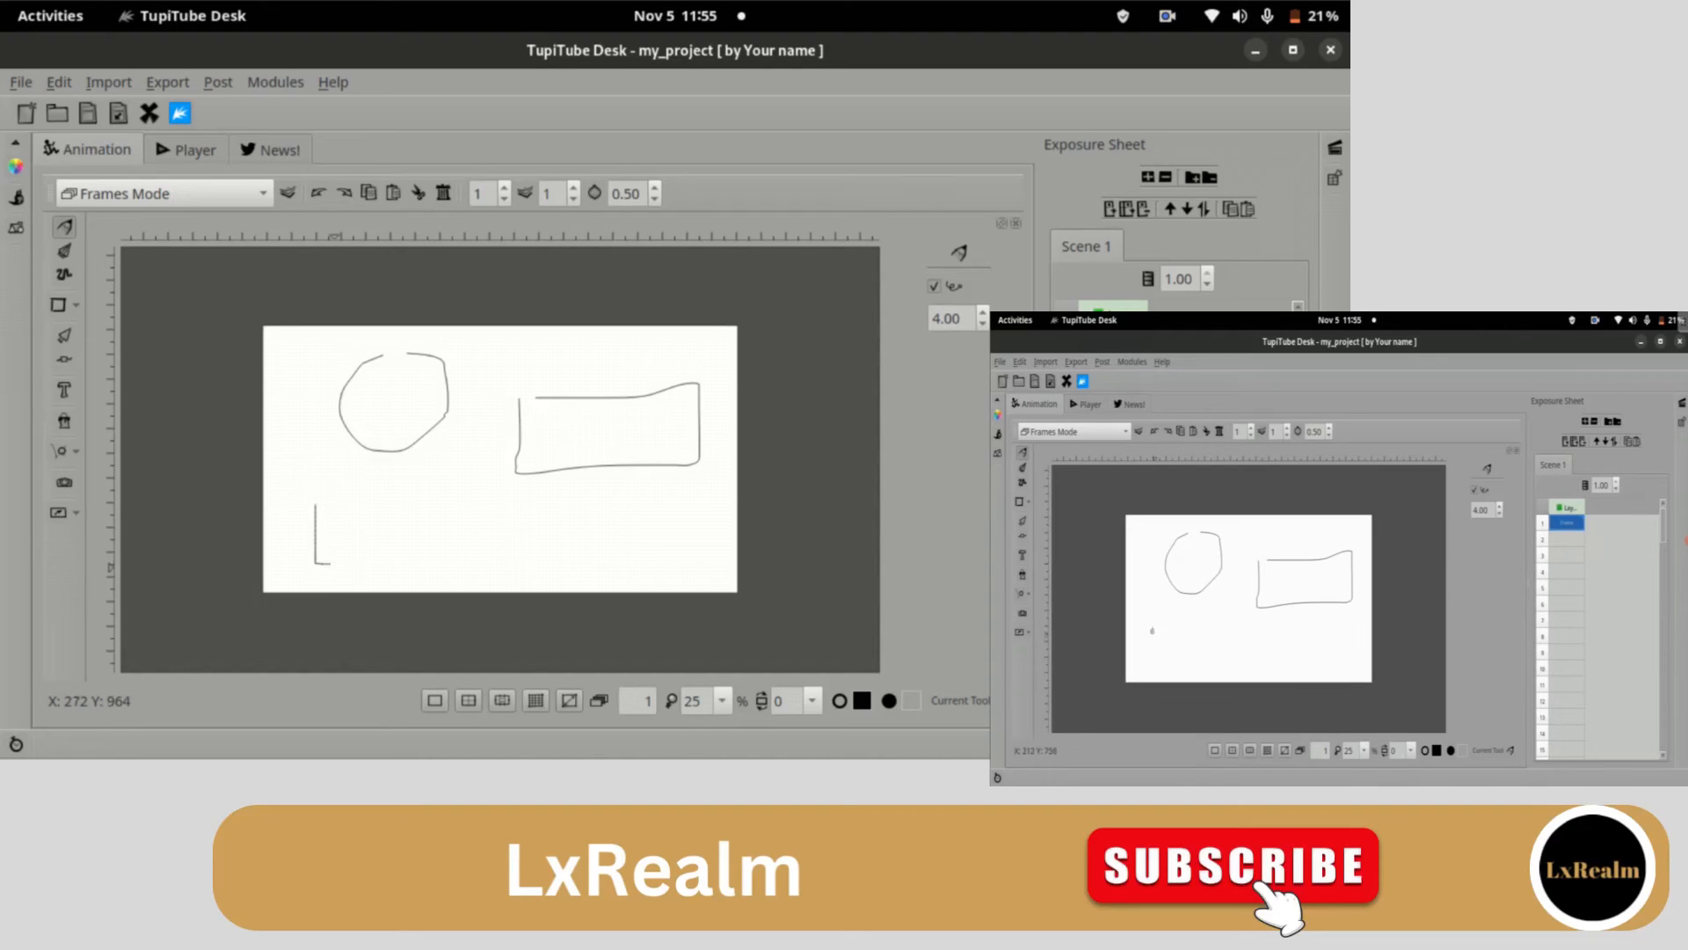
{"action": "left_click_drag", "start_coordinate": [313, 559], "coordinate": [668, 554]}
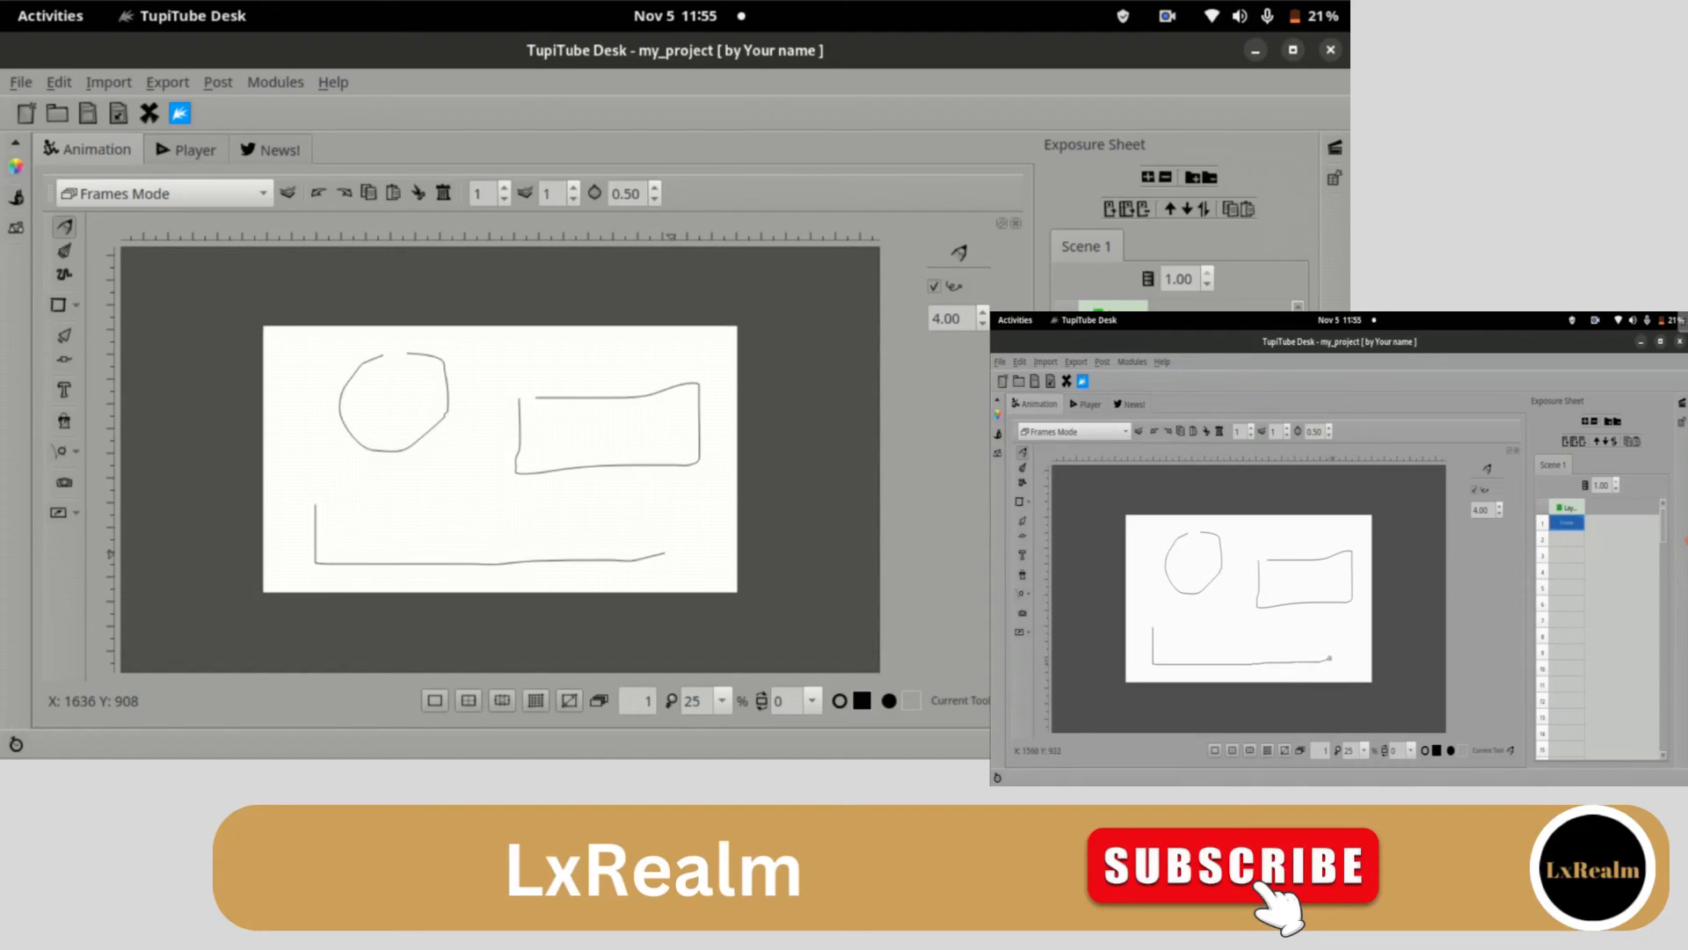
{"action": "left_click_drag", "start_coordinate": [323, 511], "coordinate": [670, 510]}
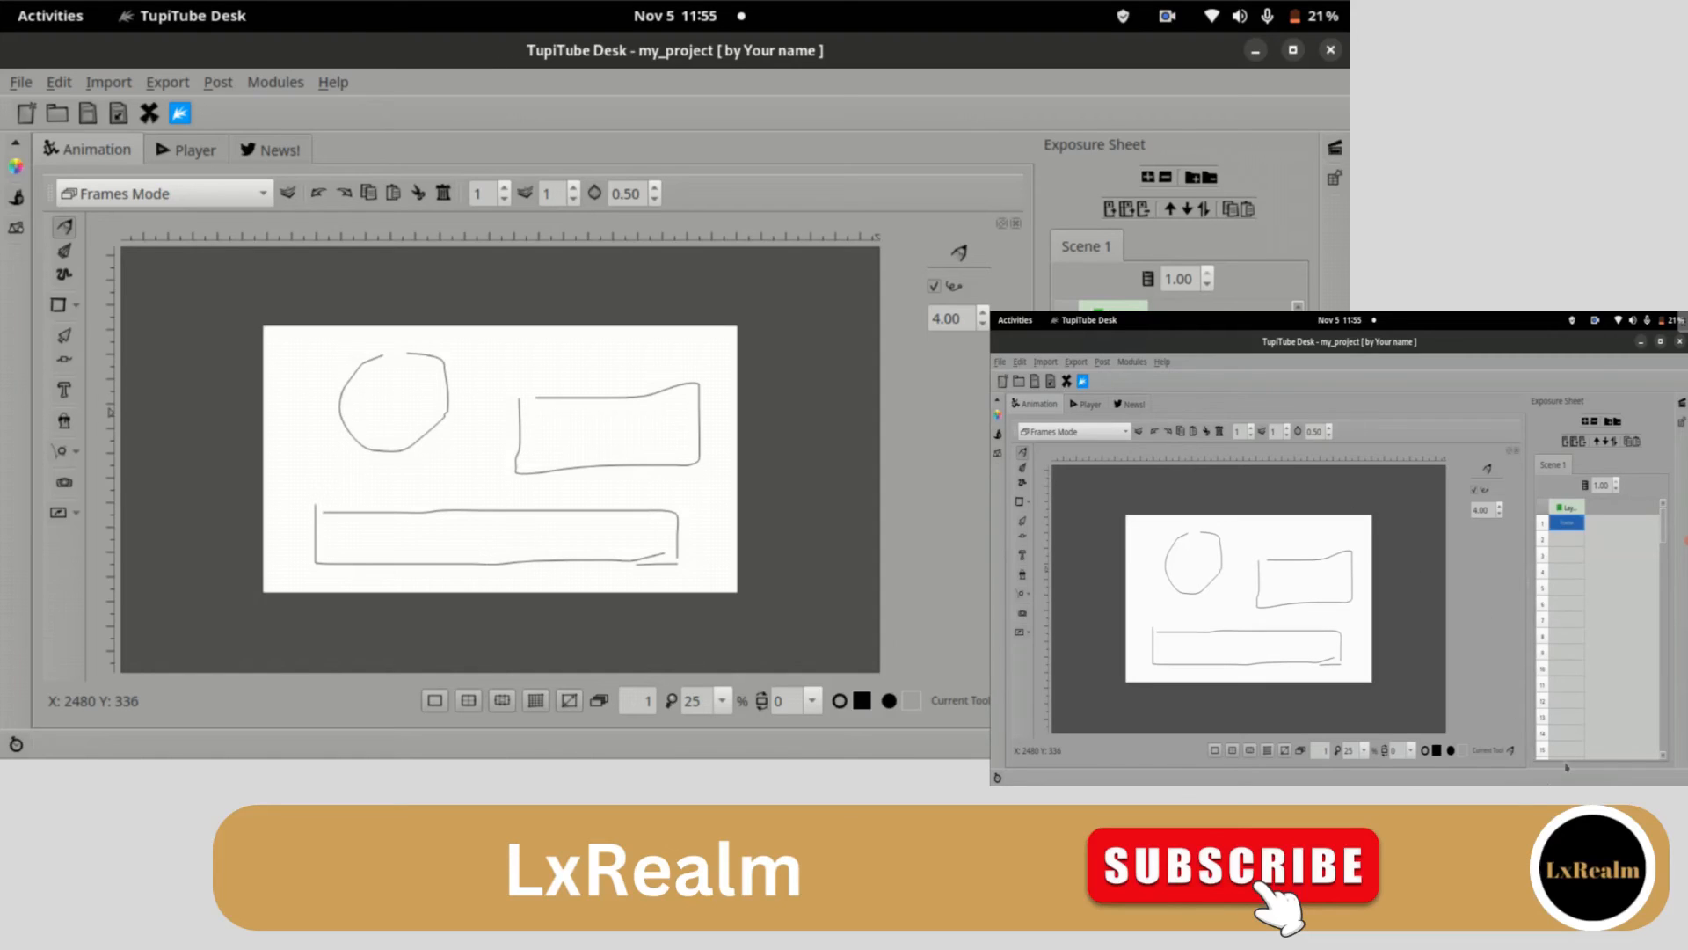
{"action": "mouse_move", "coordinate": [495, 462]}
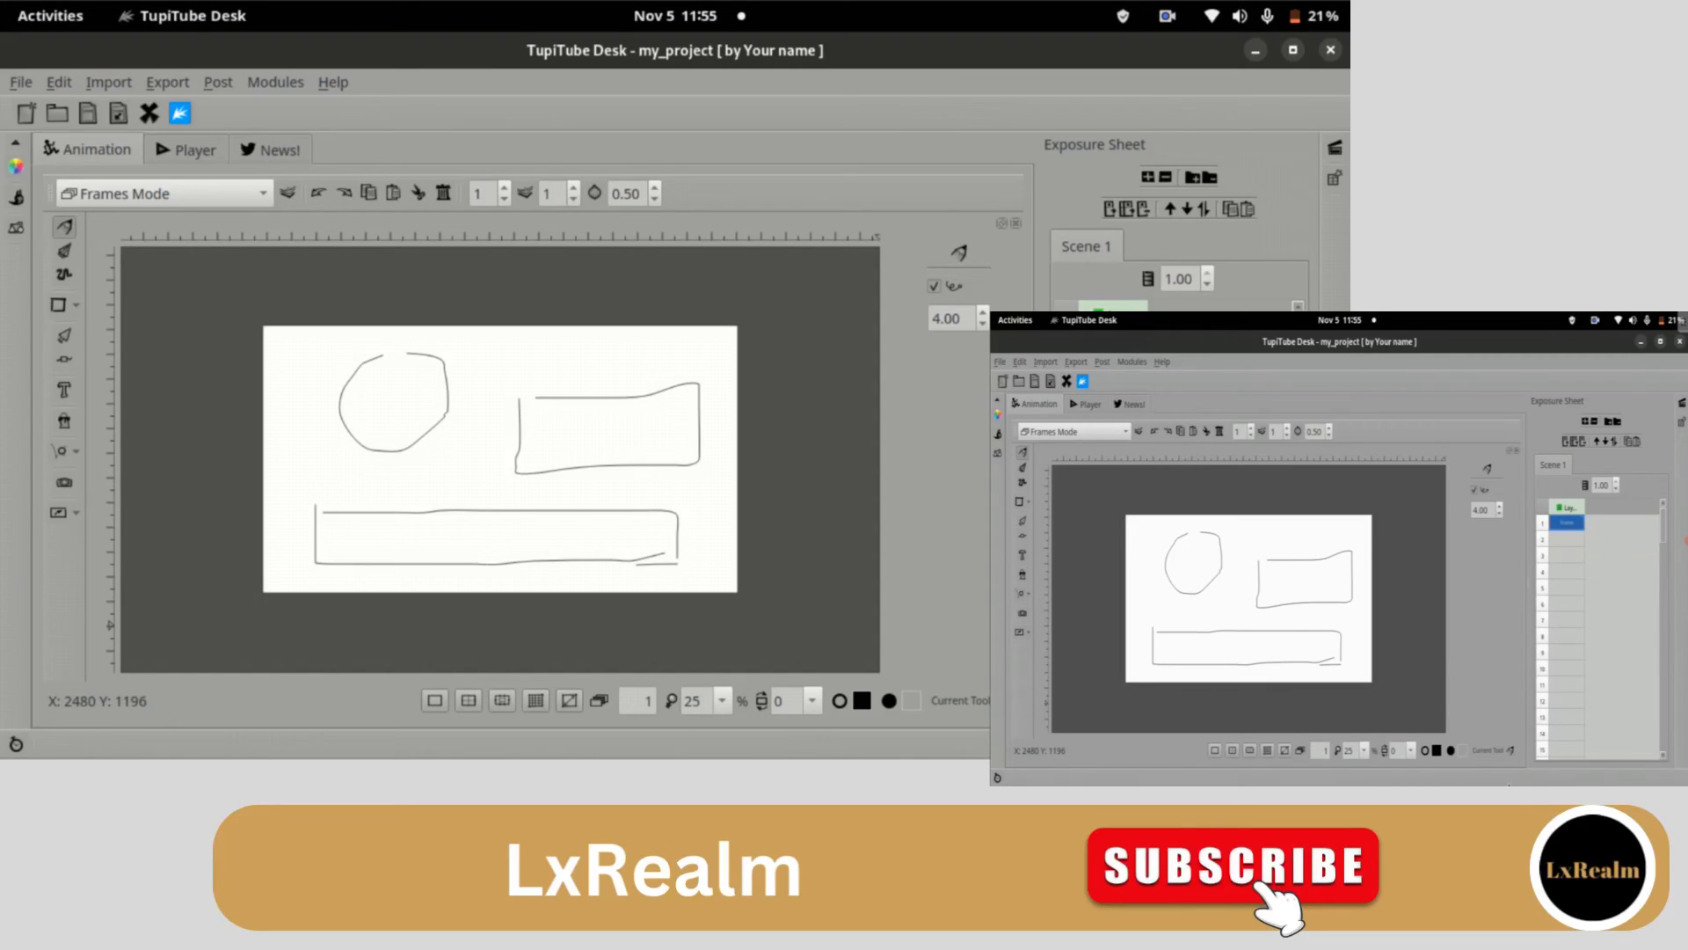
{"action": "mouse_move", "coordinate": [496, 452]}
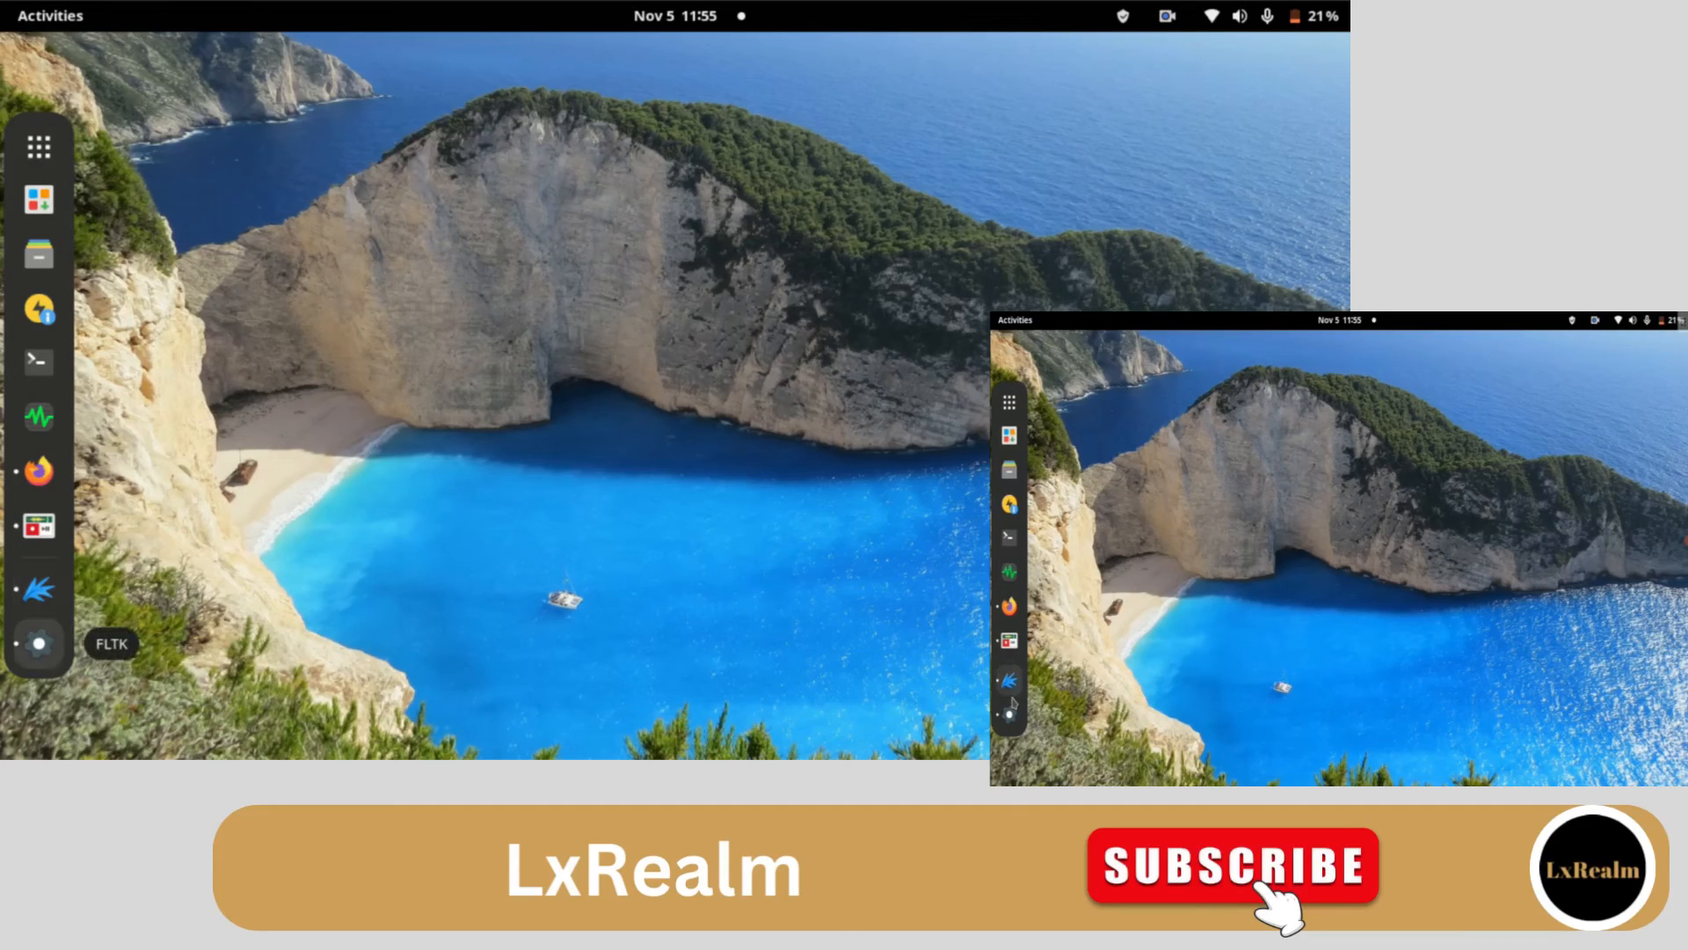
{"action": "mouse_move", "coordinate": [39, 591]}
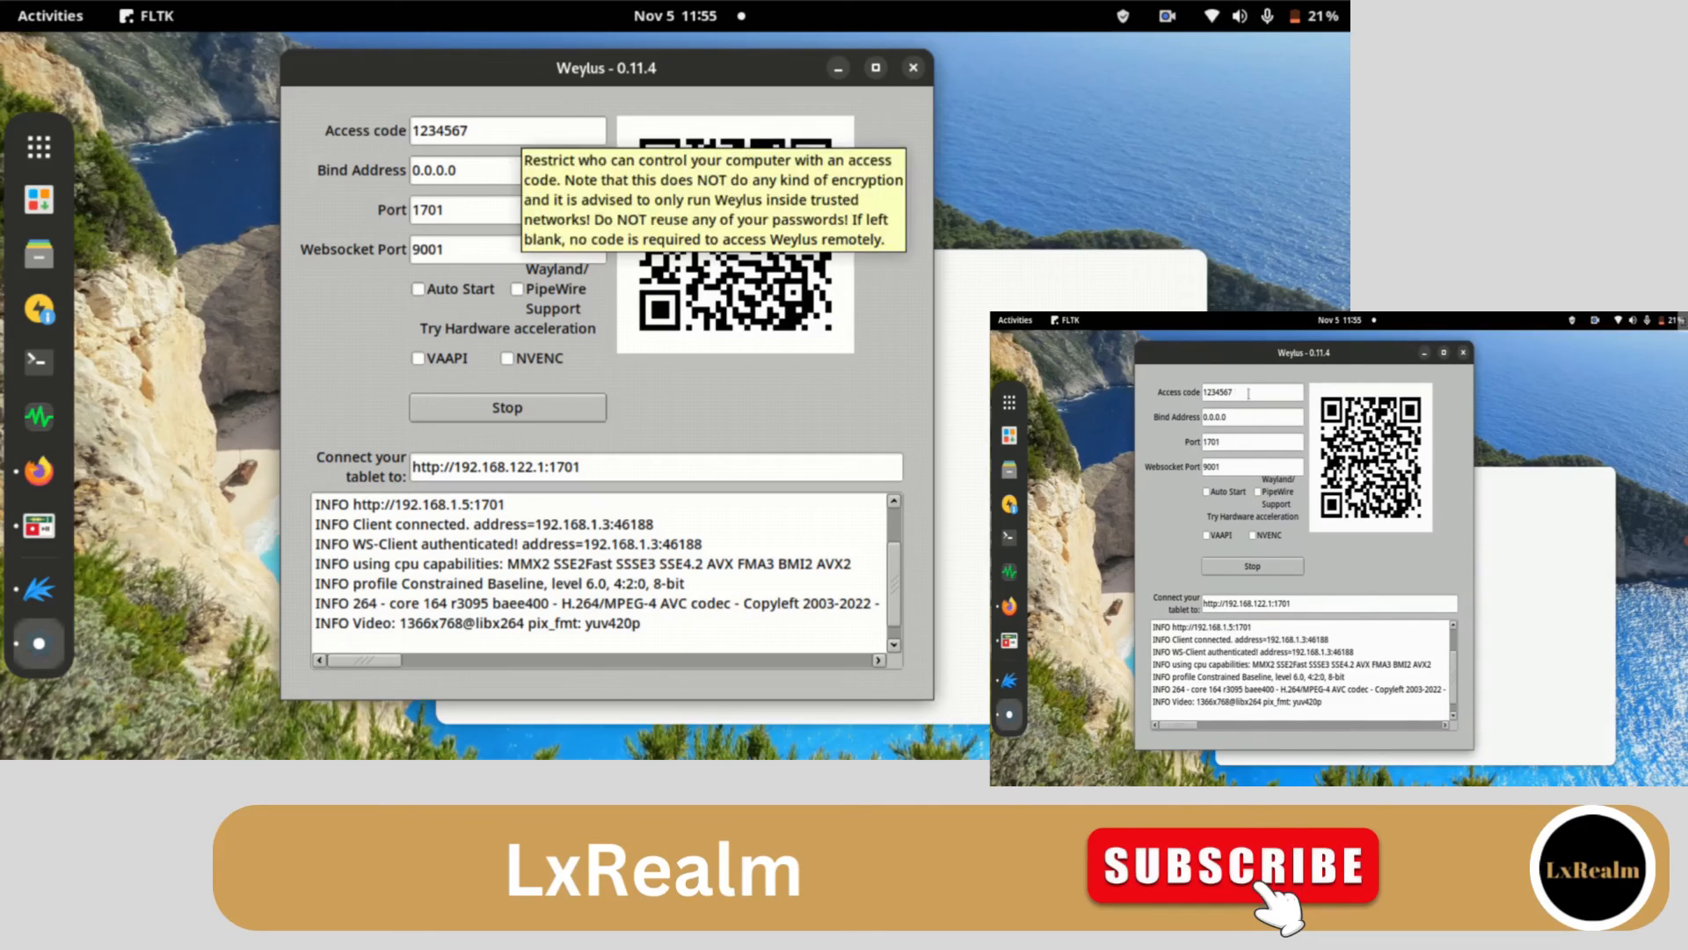
{"action": "mouse_move", "coordinate": [1329, 571]}
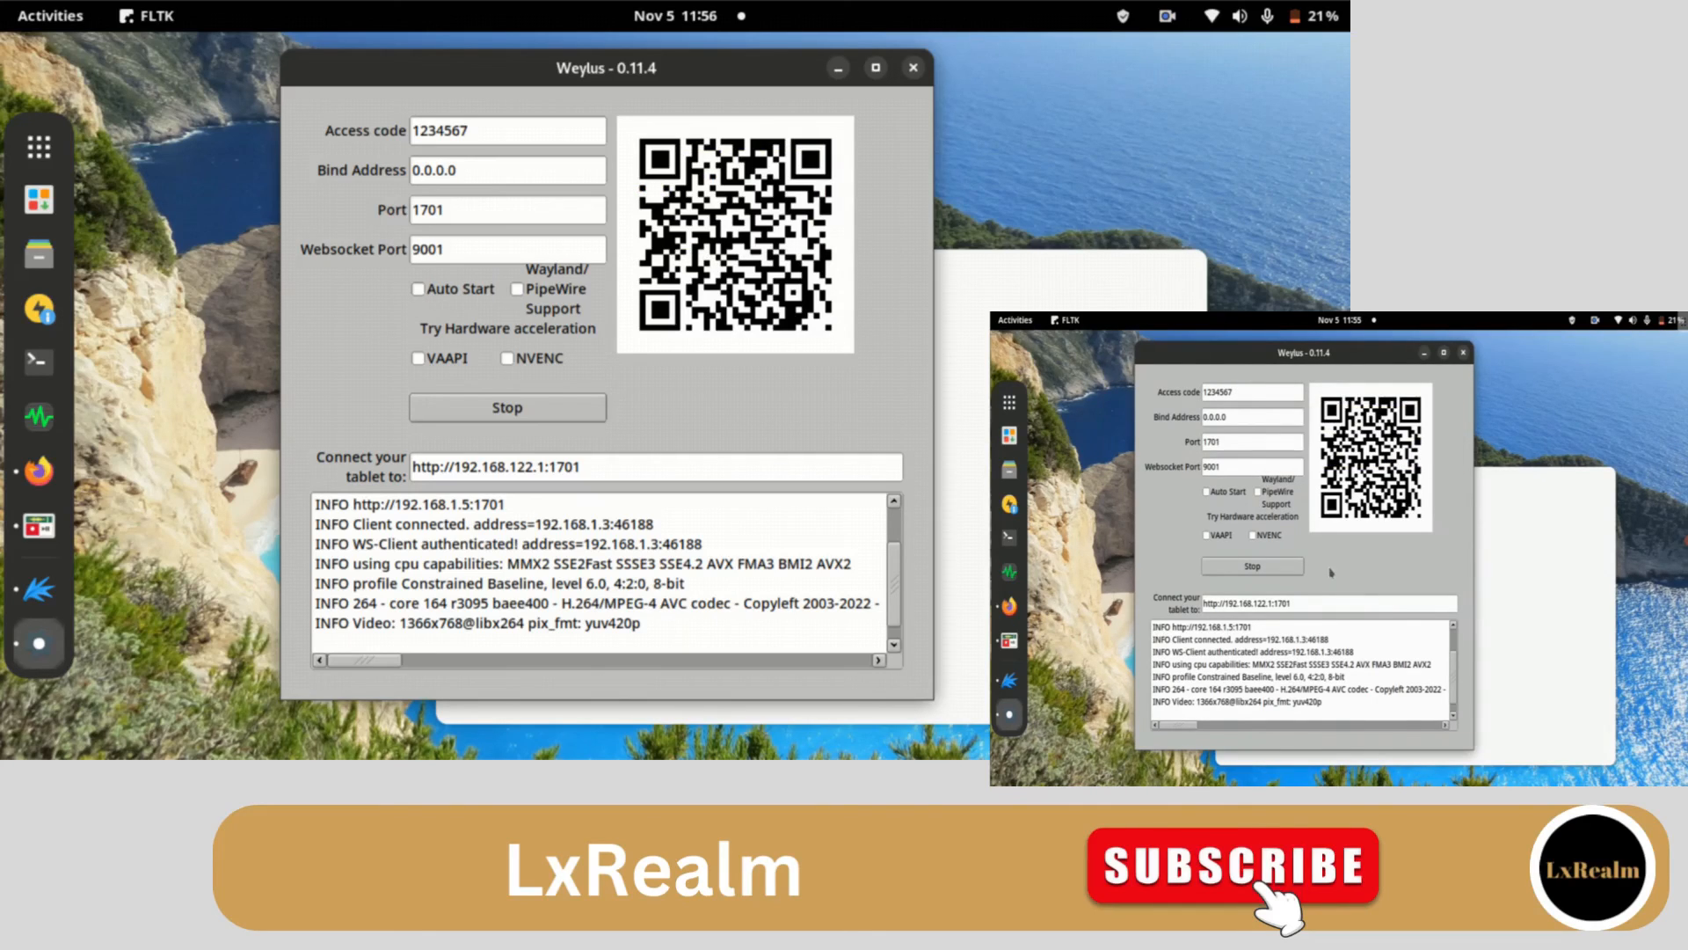